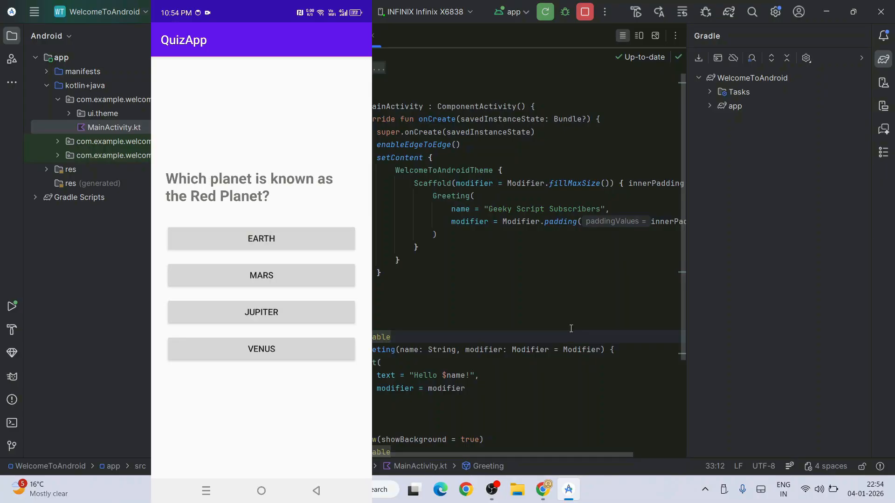
Answer the QuizApp questions on the phone with MARS and 100°C
left_click(261, 275)
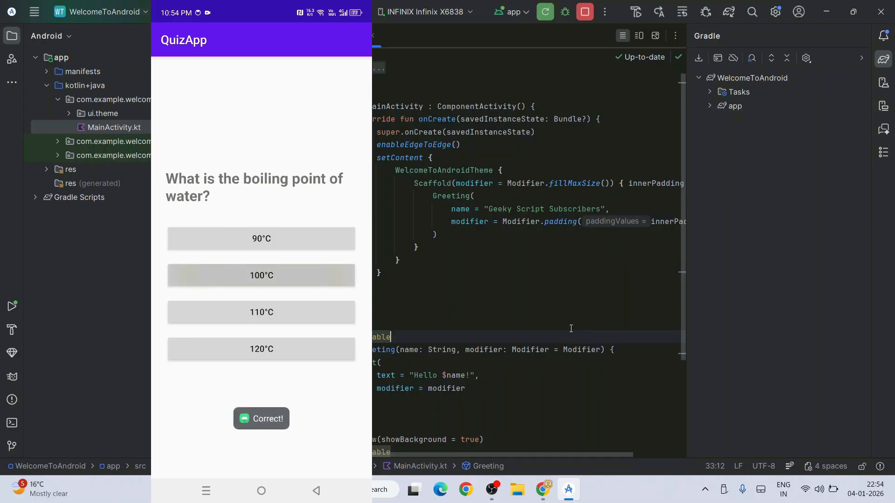
left_click(261, 275)
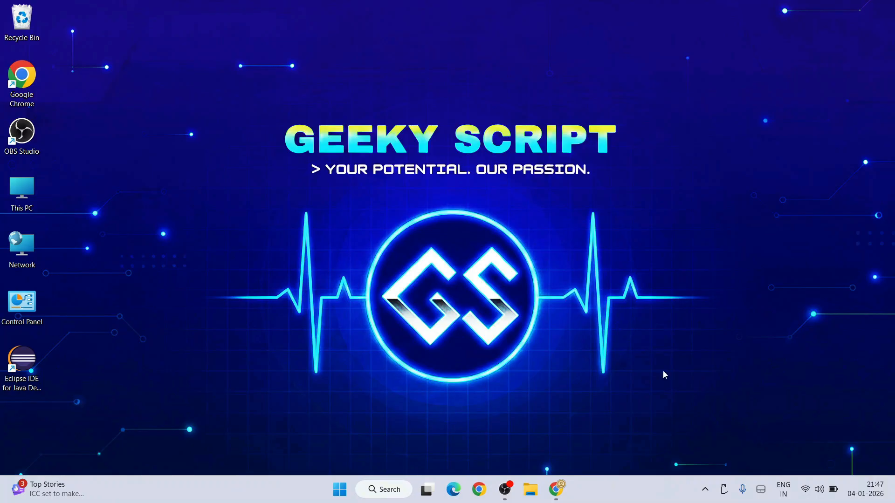
Search for Android Studio and download the 1.3 GB installer from developer.android.com
left_click(555, 489)
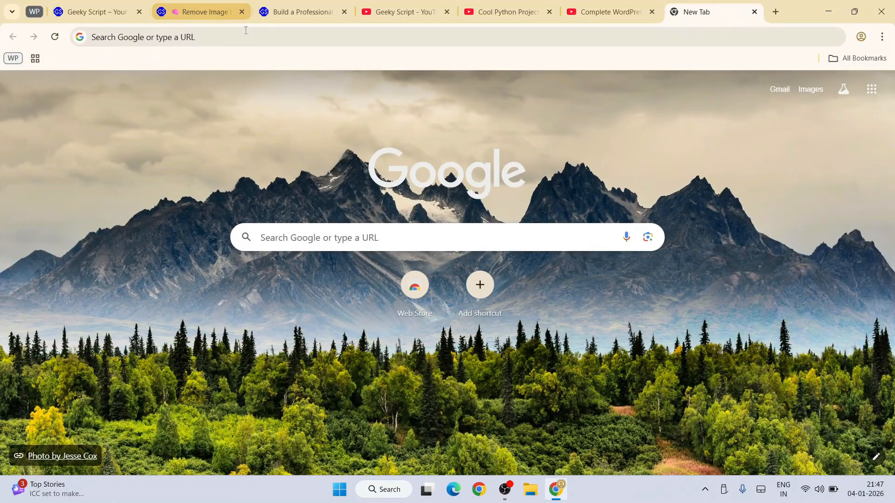
type("android.com/studio")
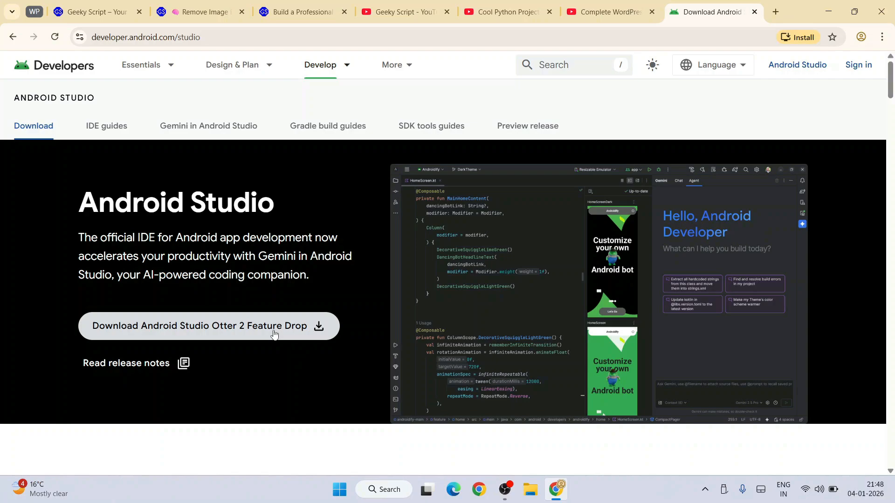
left_click(206, 326)
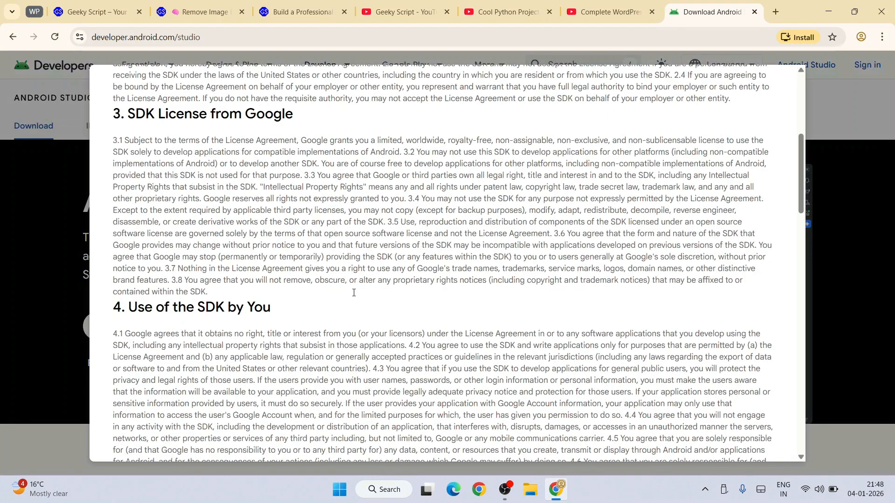
scroll("down", 3)
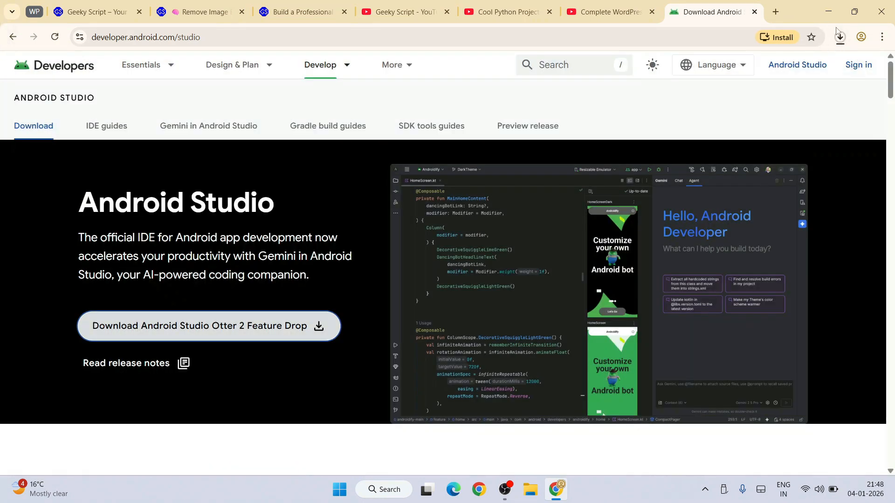
left_click(839, 36)
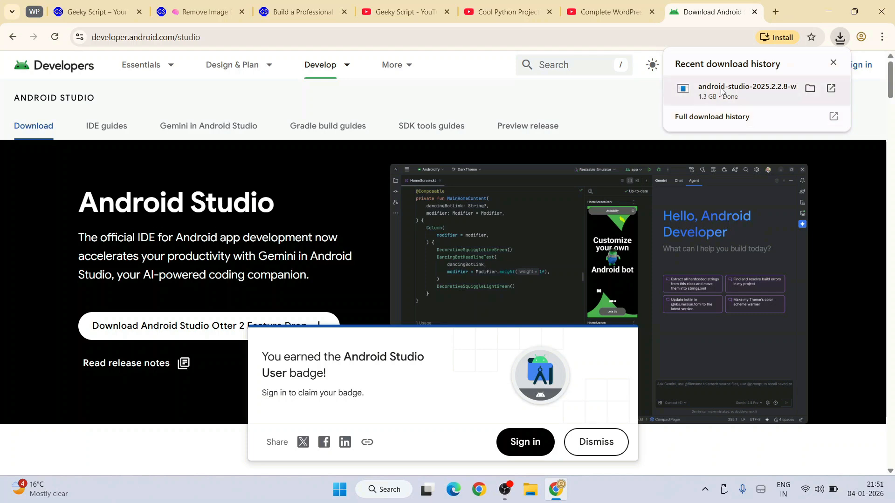
mouse_move(760, 93)
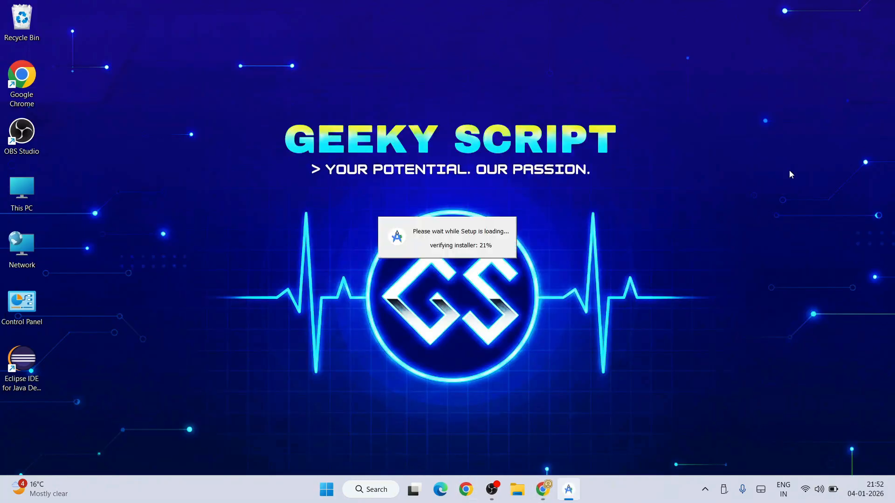
mouse_move(627, 277)
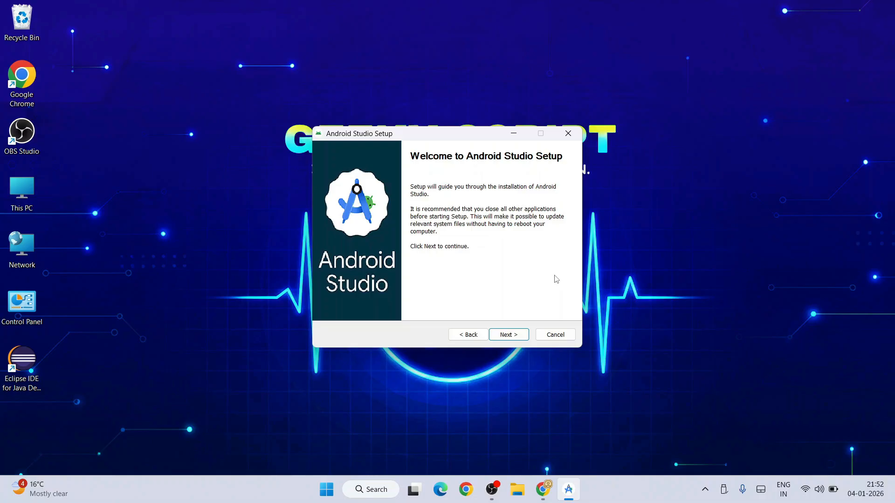
Install Android Studio with the Android Virtual Device component unchecked, reaching the final page
left_click(507, 335)
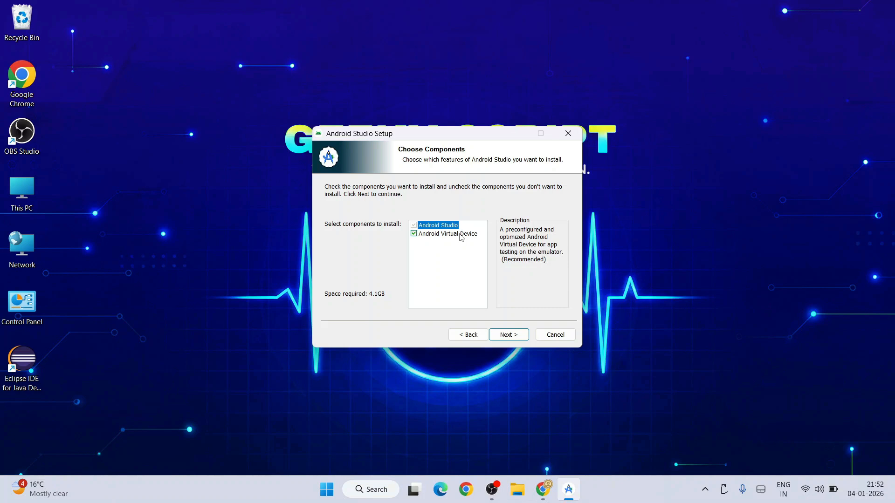
left_click(414, 234)
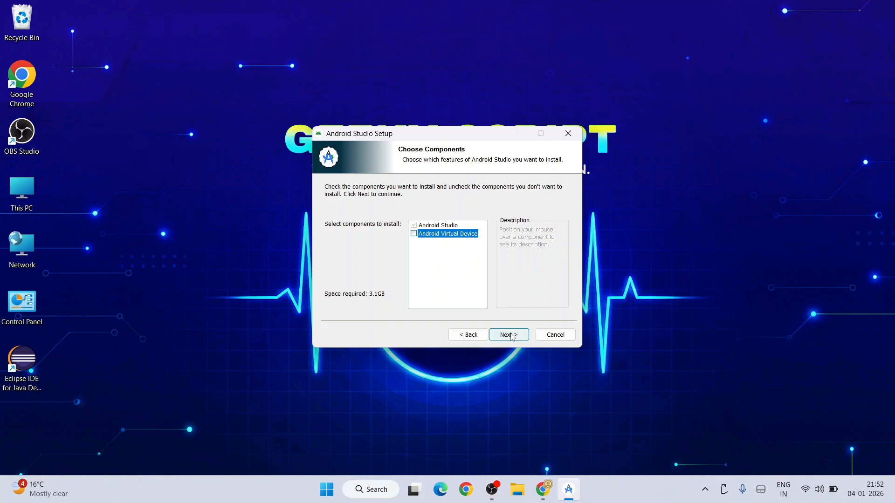
left_click(508, 335)
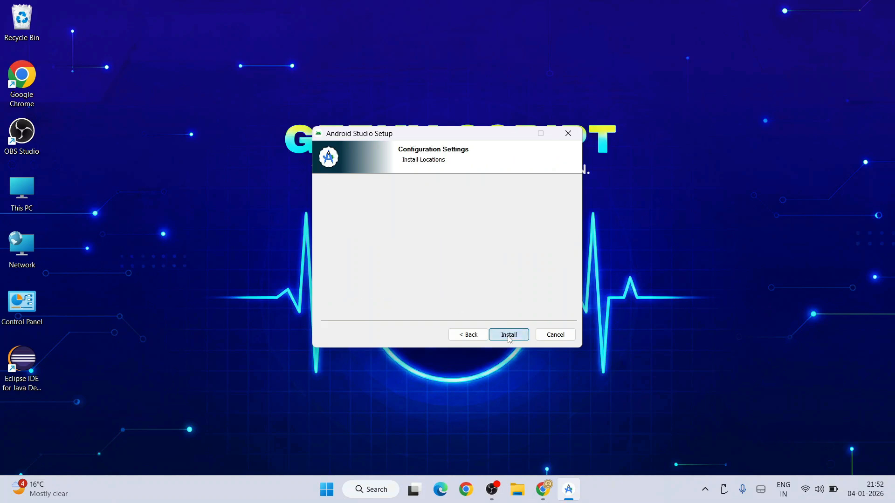
left_click(507, 335)
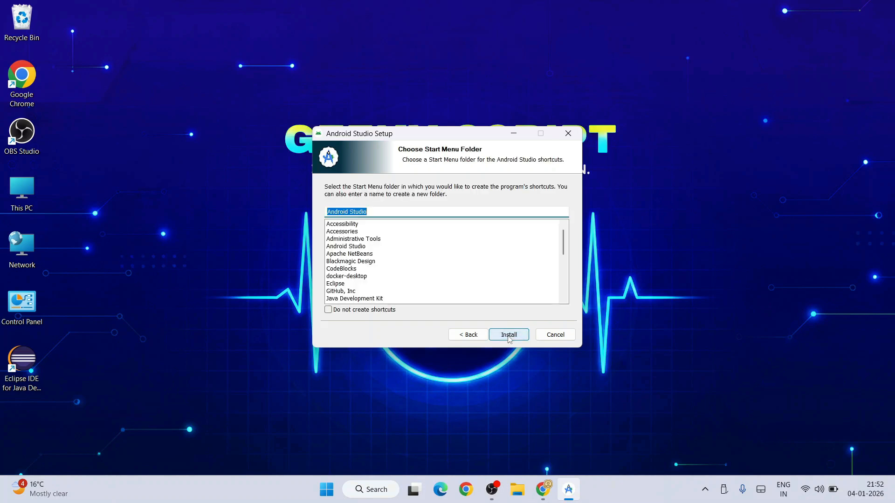
left_click(508, 334)
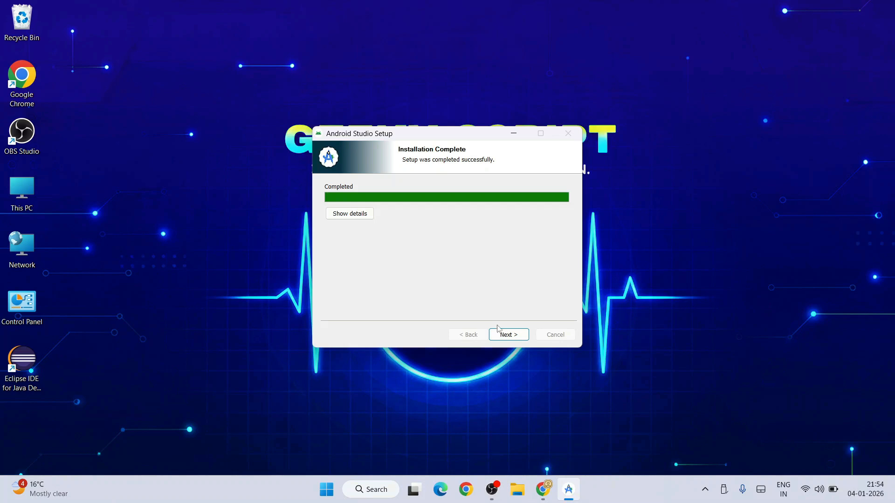
mouse_move(528, 266)
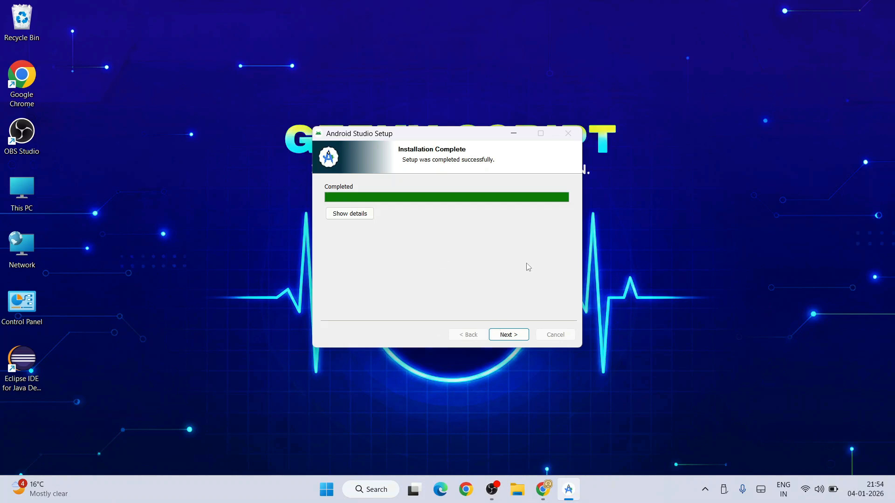
left_click(508, 335)
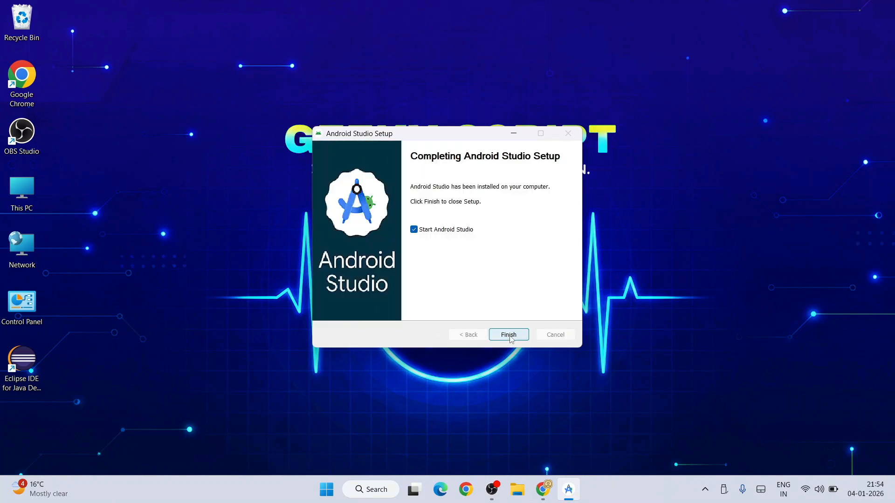
Launch Android Studio and choose the Custom setup type in the Setup Wizard
left_click(507, 335)
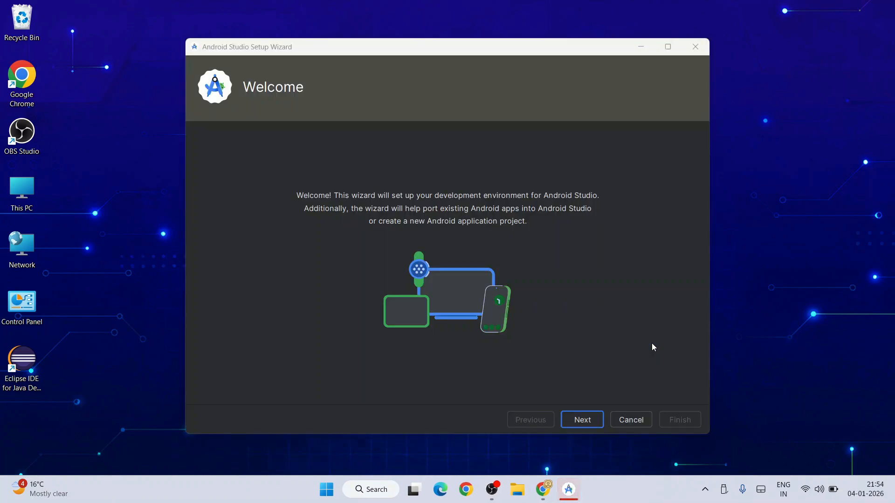
left_click(582, 420)
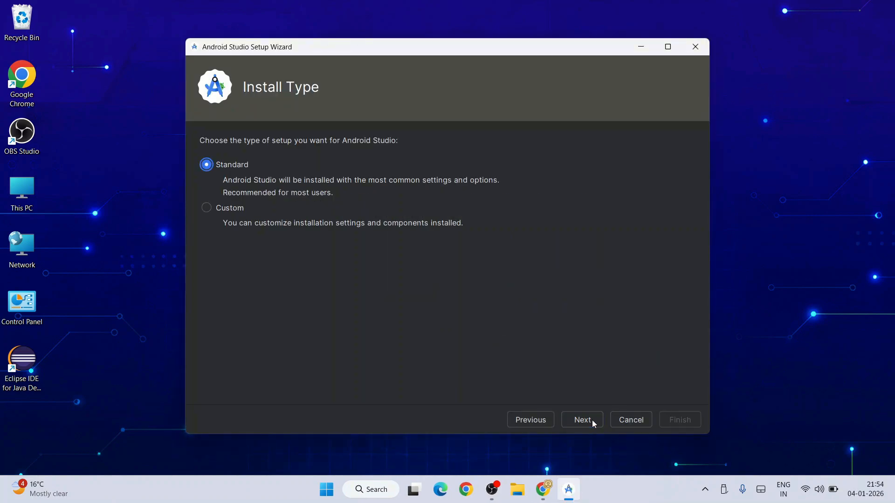
mouse_move(381, 170)
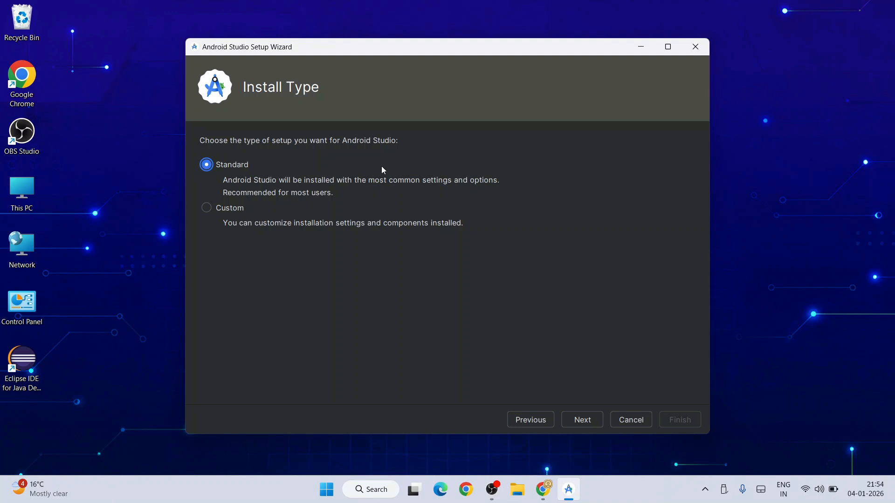
left_click(206, 208)
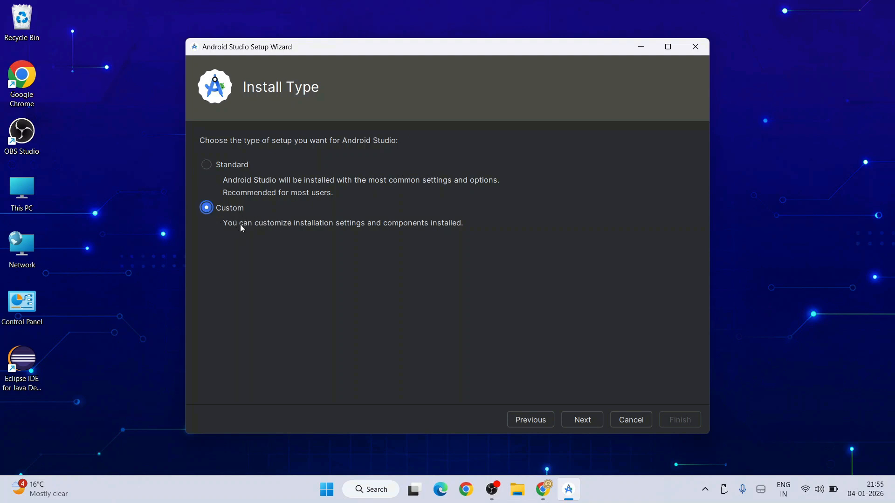
left_click(581, 419)
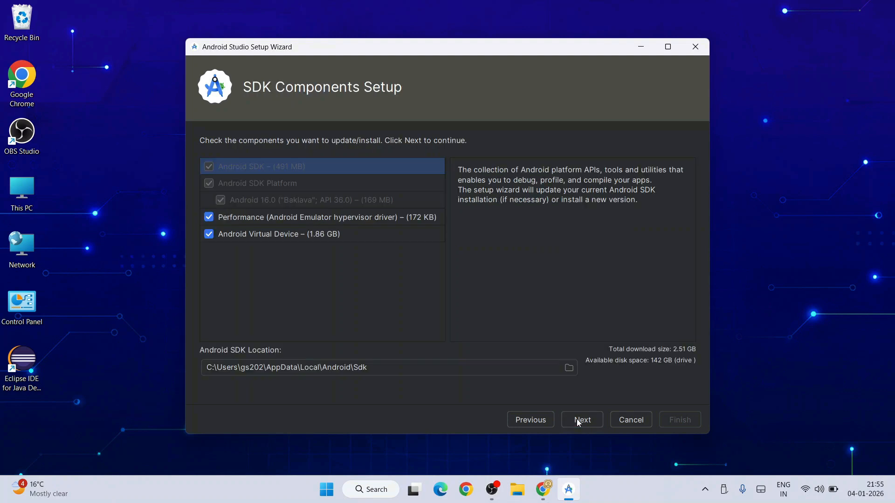
Skip Android Virtual Device and the hypervisor driver, accept the license, and download the SDK
left_click(209, 234)
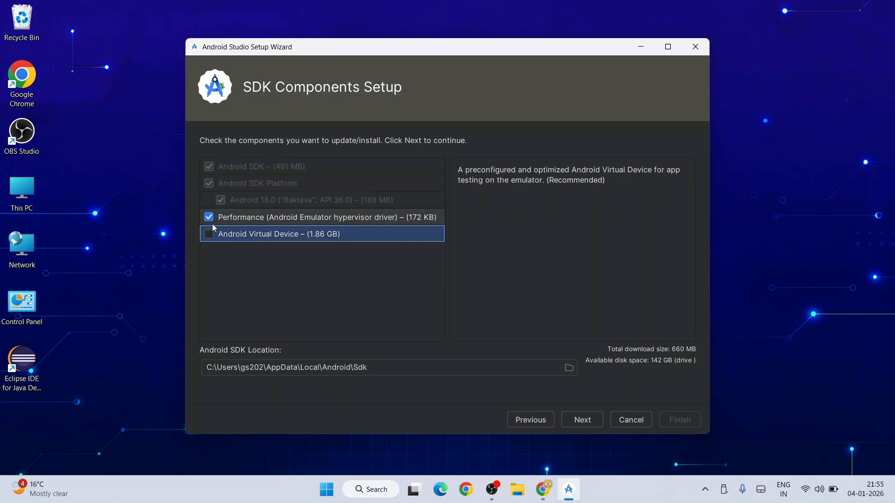
left_click(208, 217)
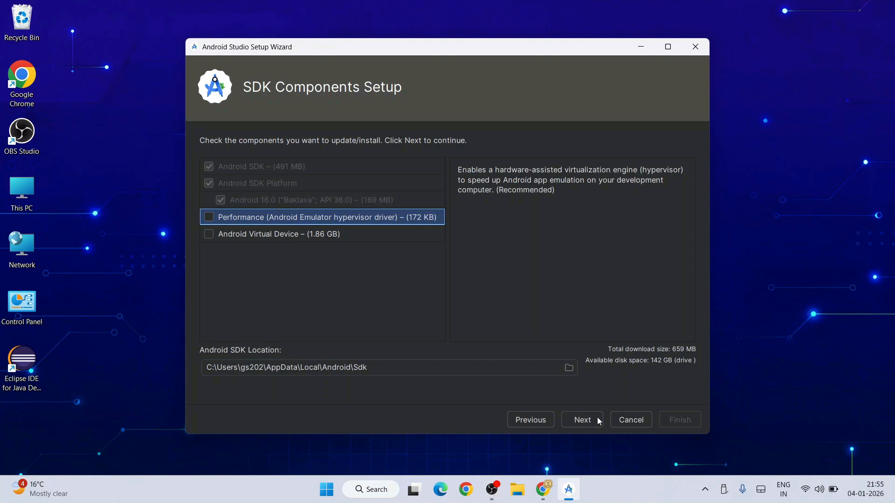
left_click(582, 420)
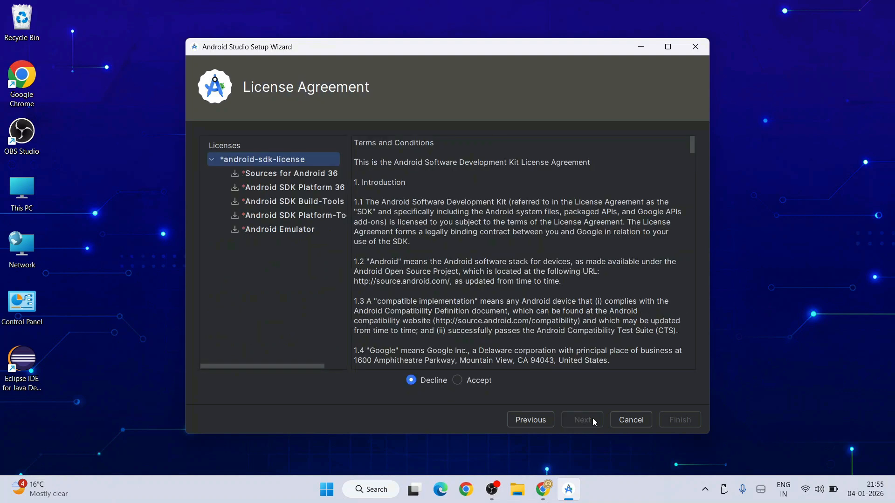
left_click(458, 380)
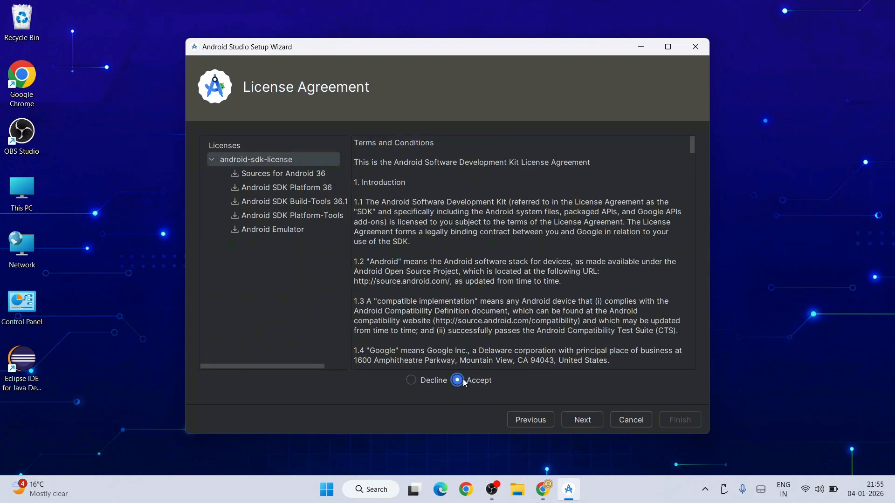
left_click(581, 420)
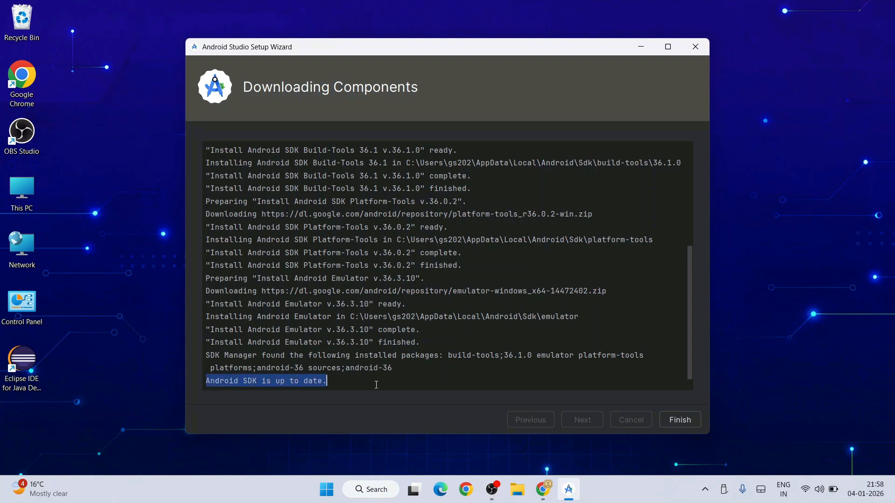
left_click(582, 381)
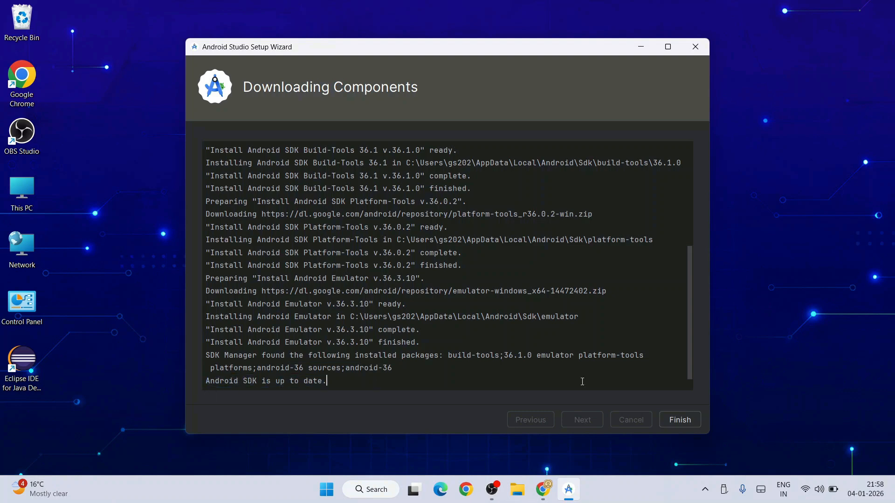
left_click(679, 419)
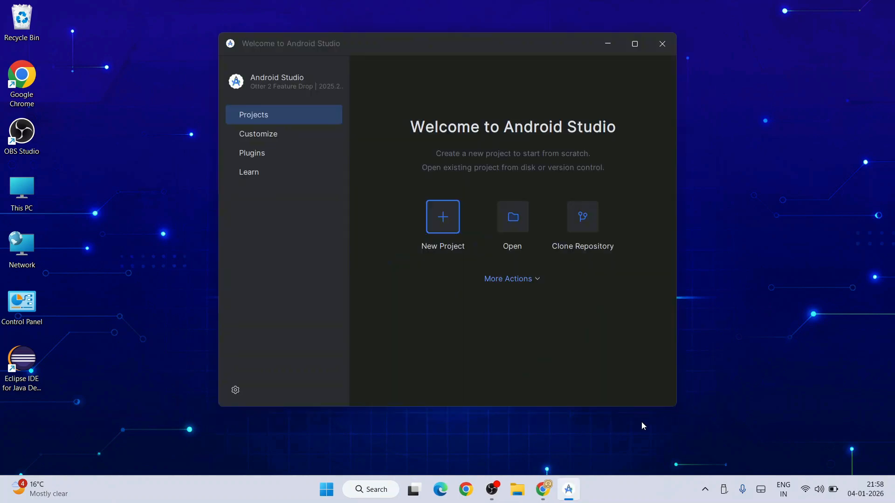
Maximize the Welcome window and pick the Phone and Tablet Empty Activity template
left_click(634, 43)
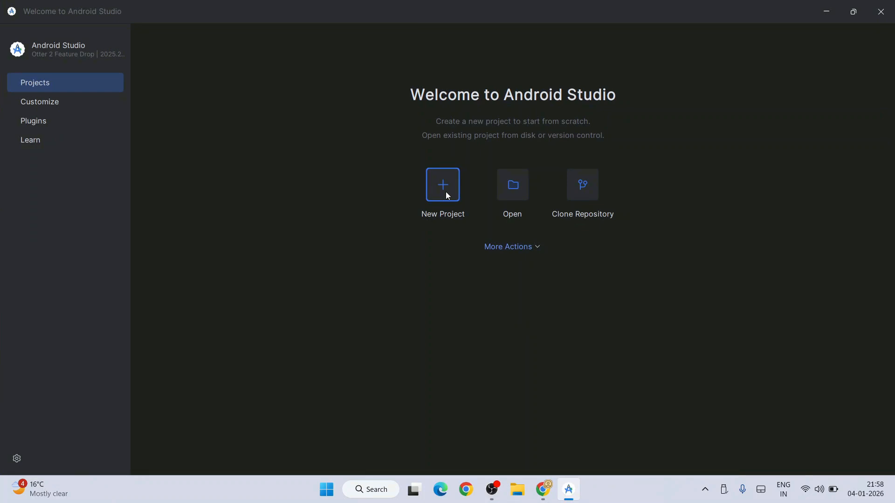
left_click(442, 185)
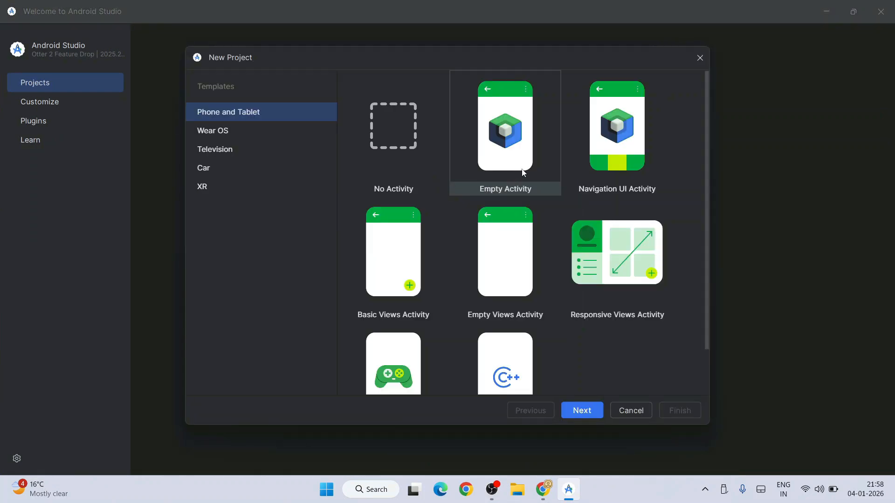
left_click(505, 134)
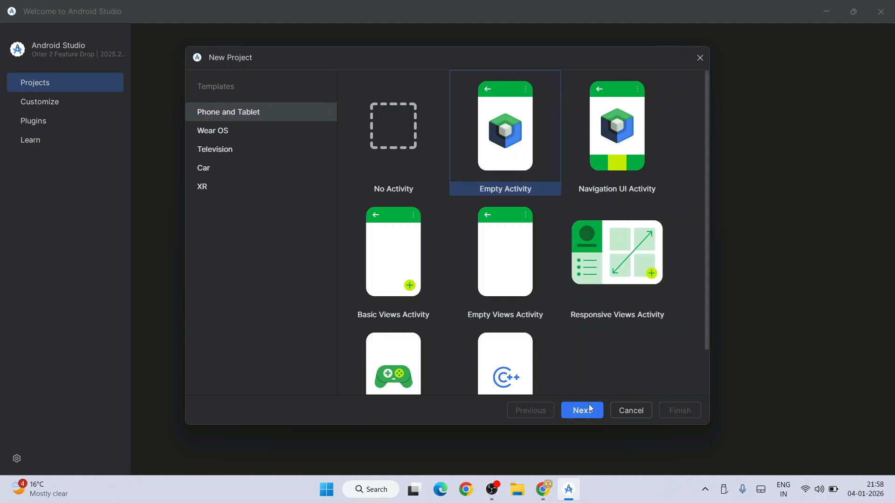
Name the project WelcomeToAndroid, set Minimum SDK to API 28 (Pie), and finish
left_click(581, 410)
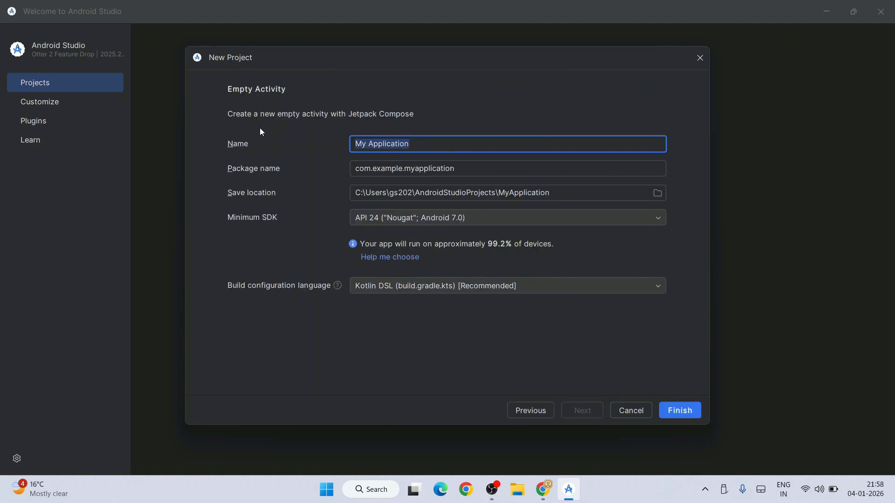
type("WelcomeToAndroid")
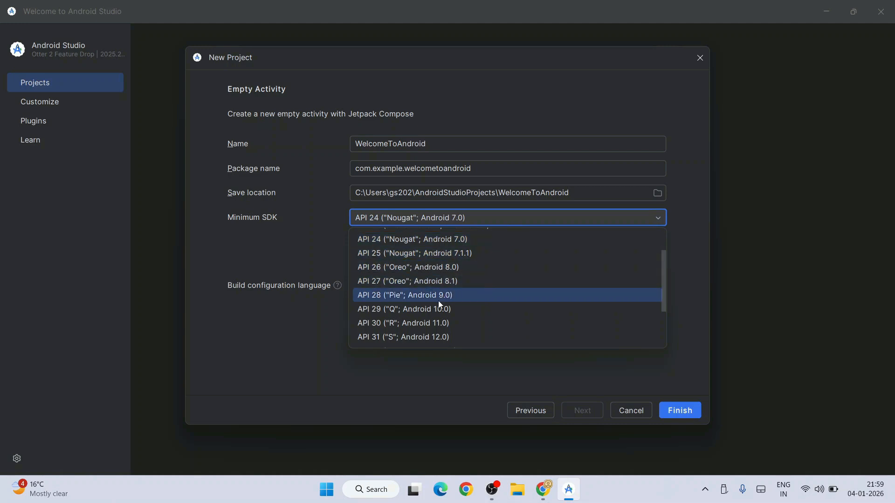
mouse_move(425, 323)
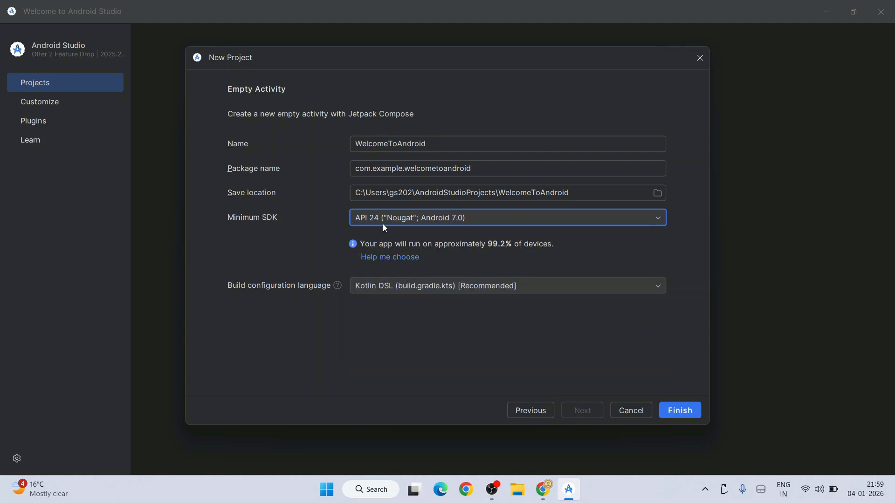
mouse_move(526, 247)
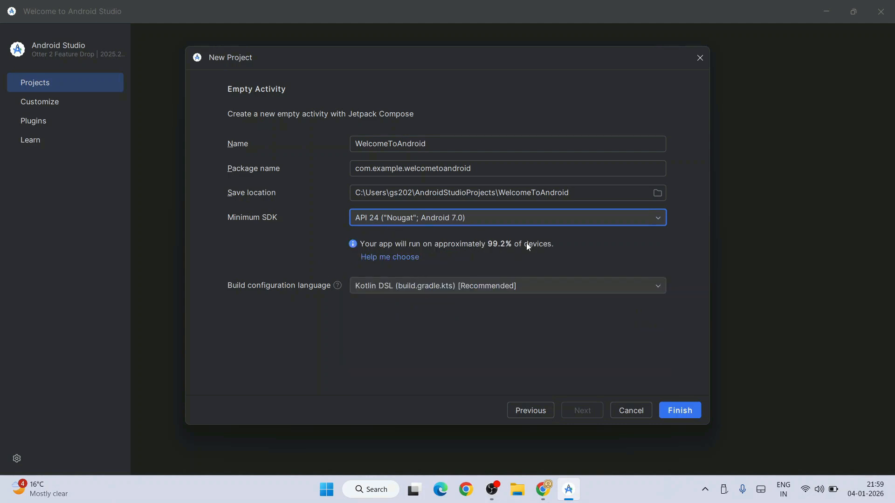
left_click(507, 218)
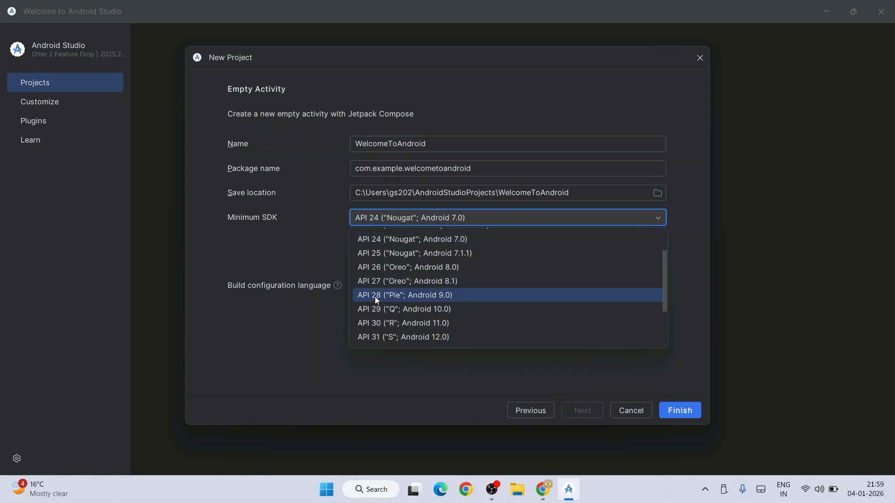
mouse_move(445, 301)
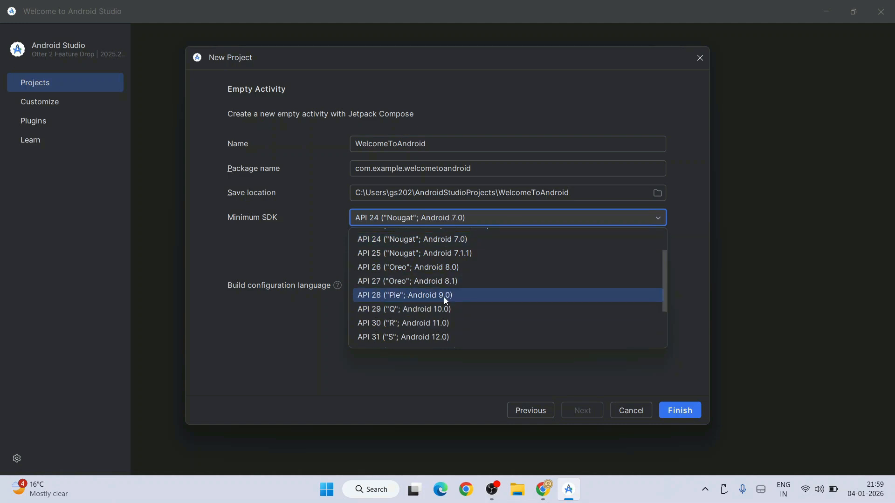
left_click(404, 295)
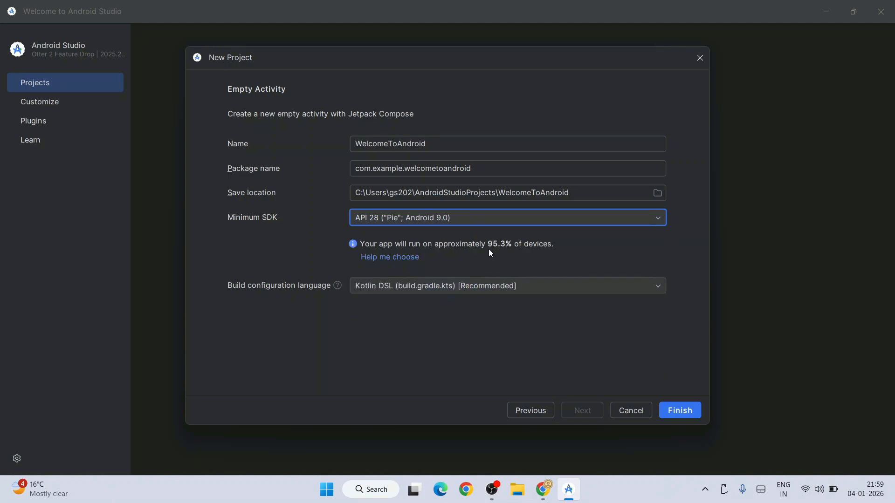
mouse_move(551, 250)
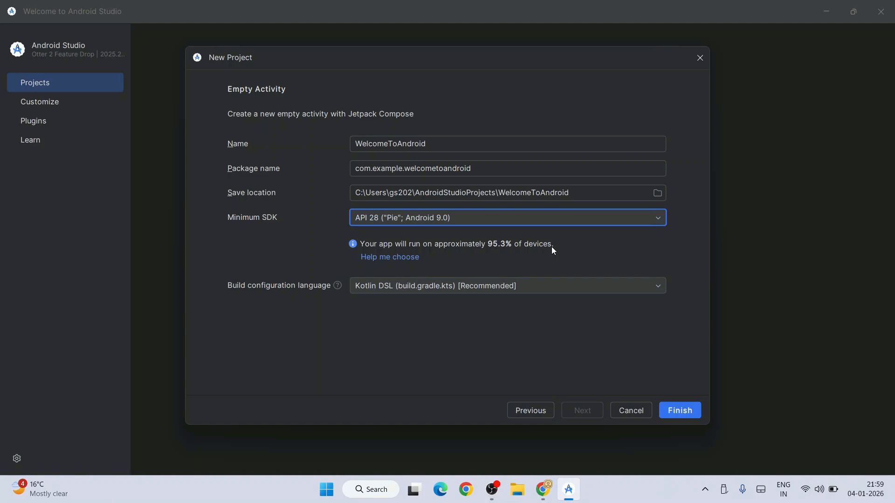
mouse_move(400, 308)
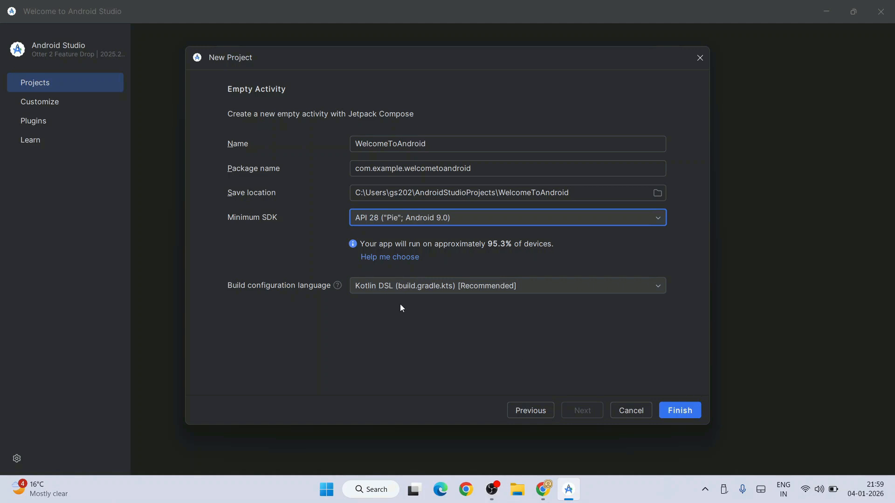
mouse_move(508, 290)
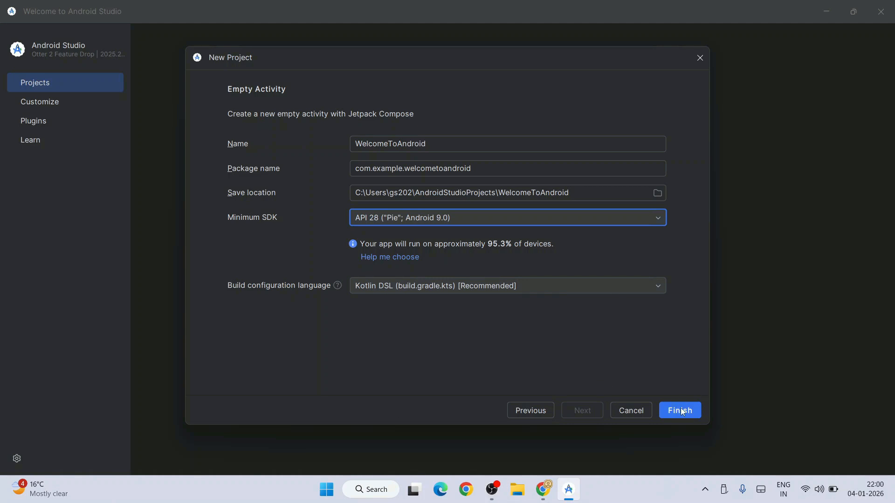
left_click(678, 410)
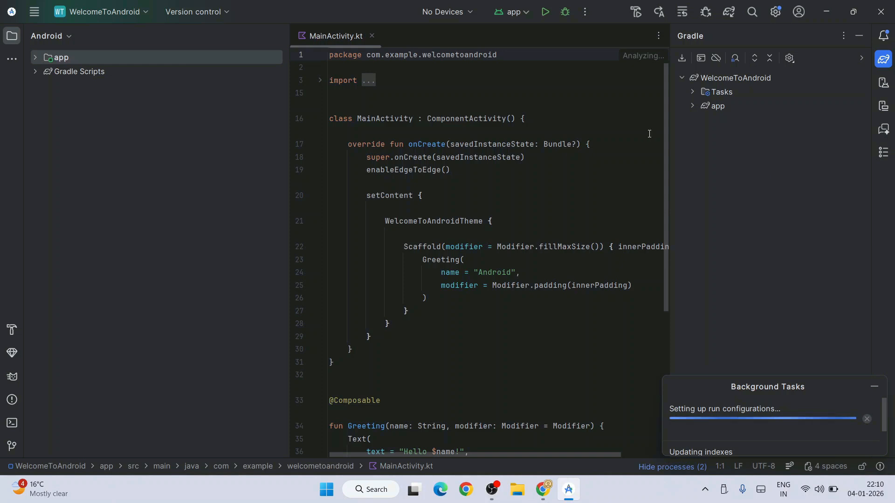
mouse_move(732, 417)
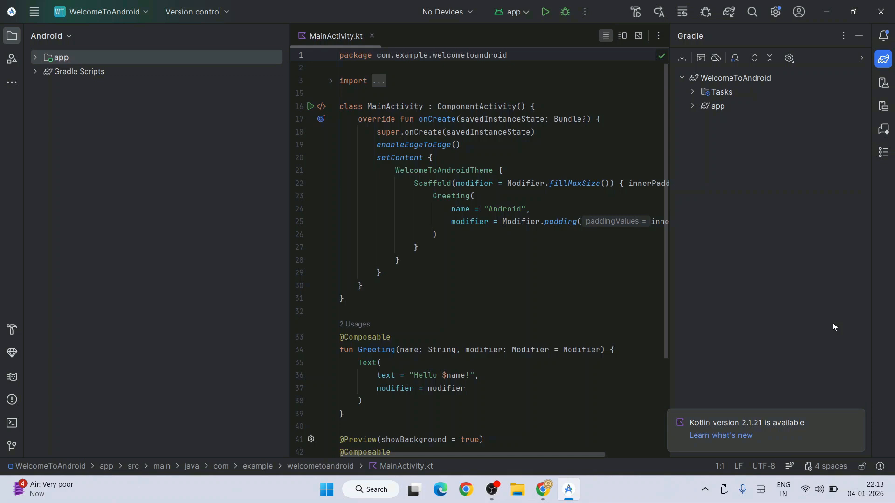
Expand app > kotlin+java > com.example.welcometoandroid to show MainActivity.kt
left_click(35, 57)
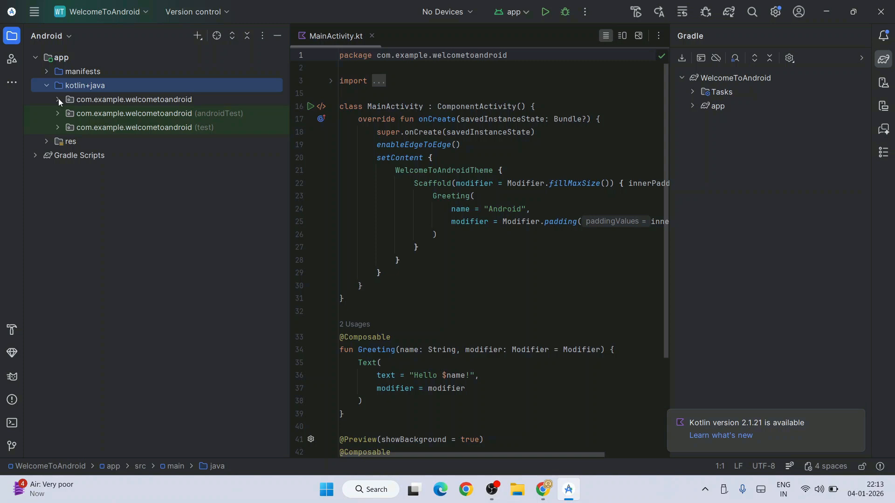
left_click(133, 100)
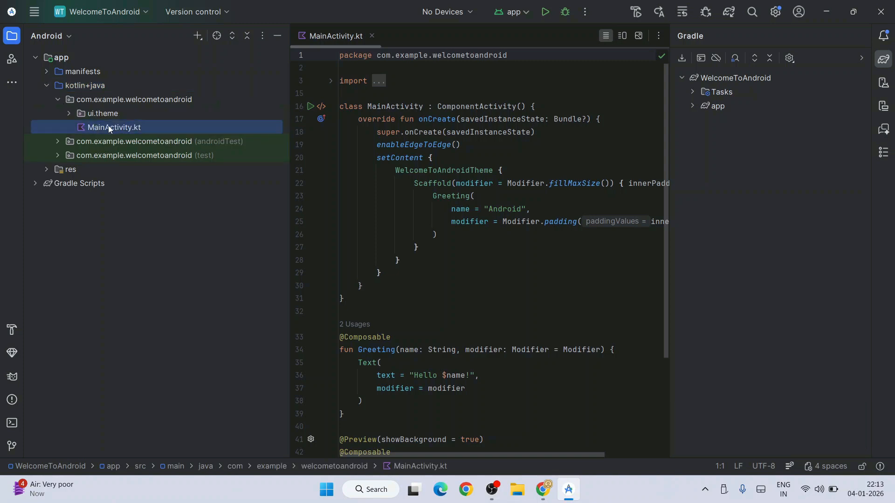
scroll("down", 3)
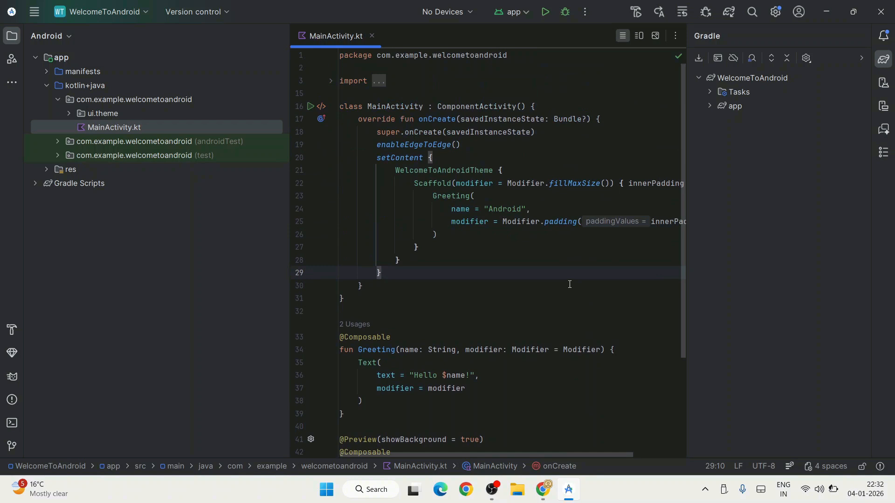
mouse_move(444, 26)
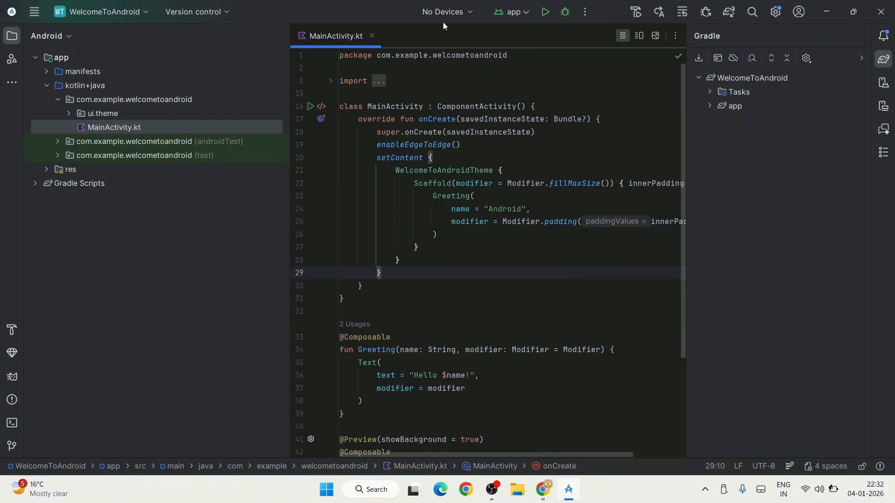
Choose Pair Devices Using Wi-Fi from the No Devices dropdown to show the QR code
left_click(447, 12)
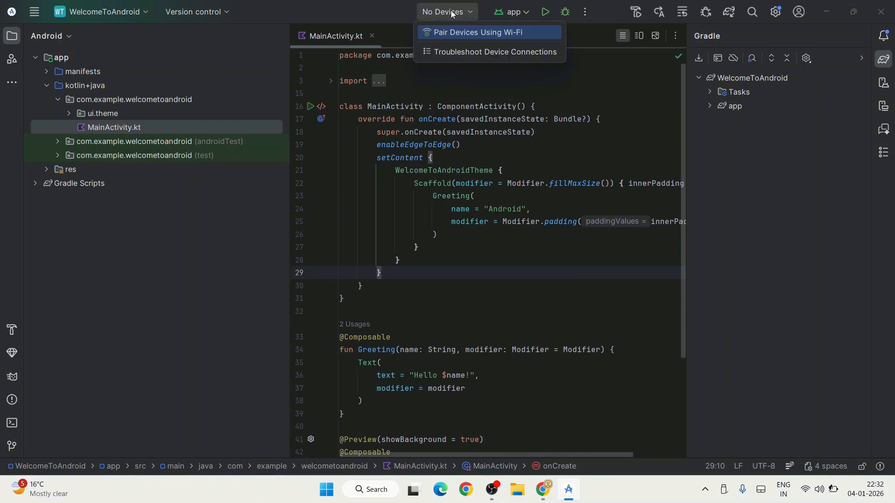
mouse_move(468, 41)
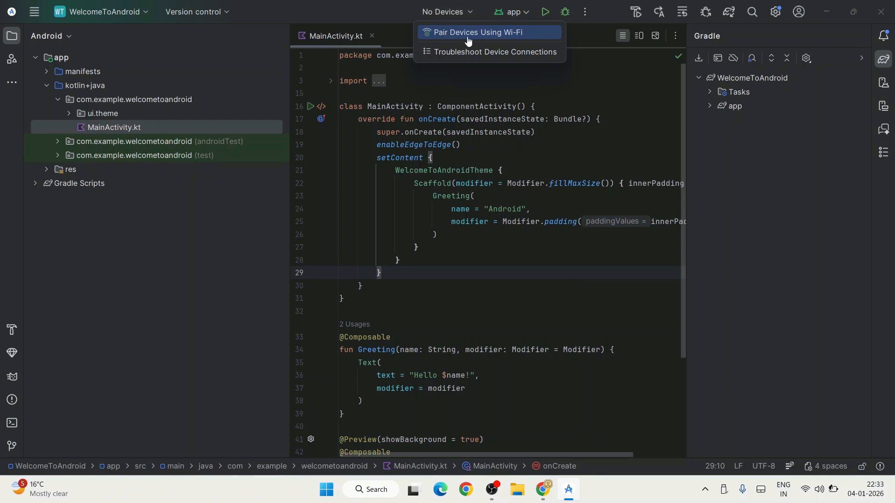
mouse_move(532, 37)
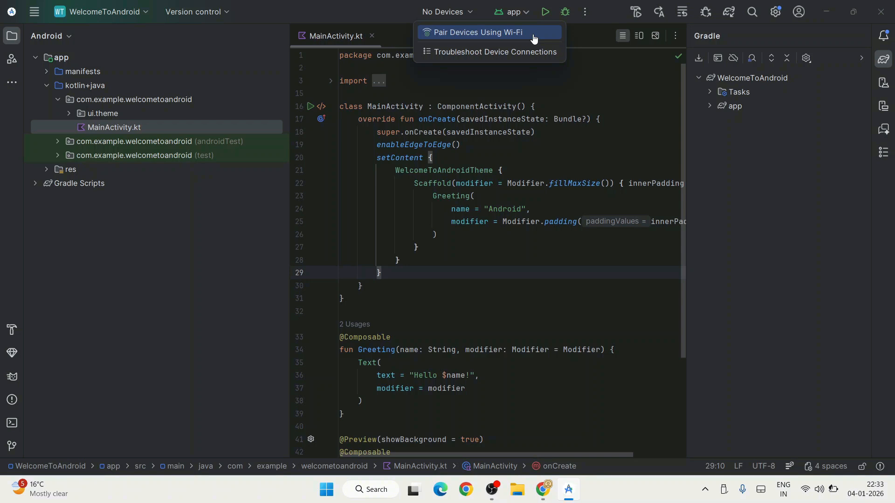
left_click(477, 32)
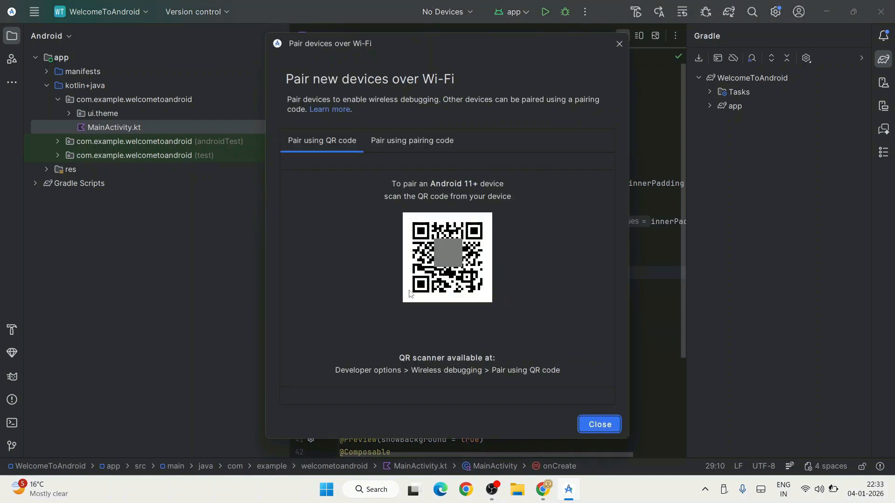
mouse_move(462, 277)
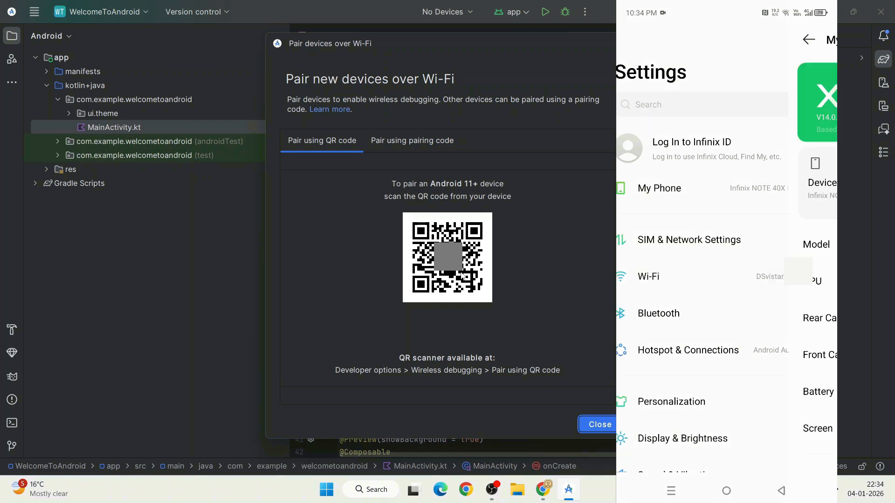
On the phone, open Developer options from System settings and scroll to the Debugging section
left_click(659, 188)
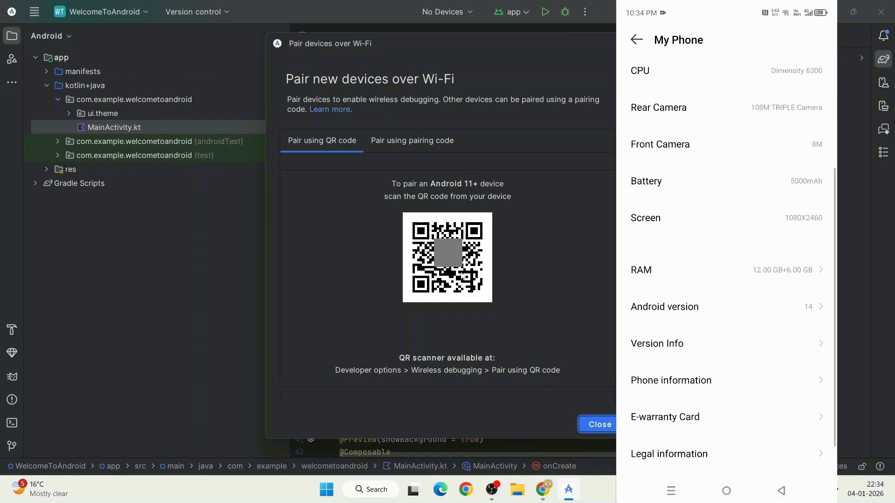
left_click(657, 343)
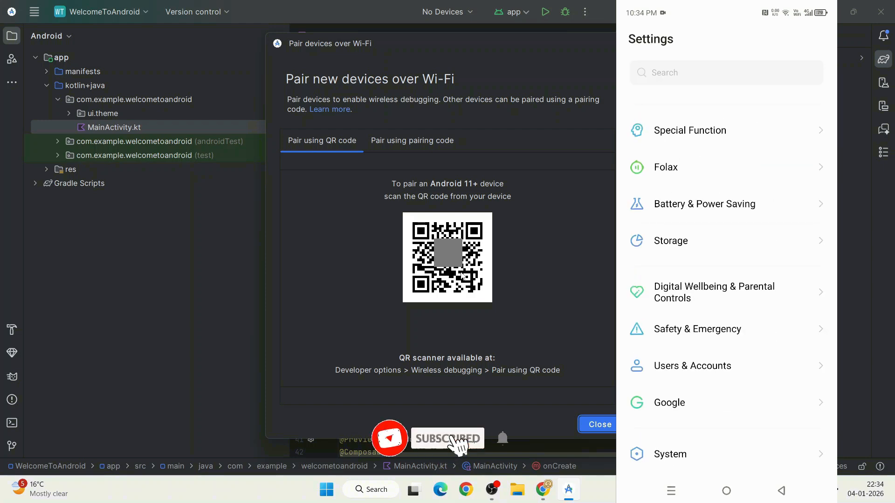
left_click(670, 454)
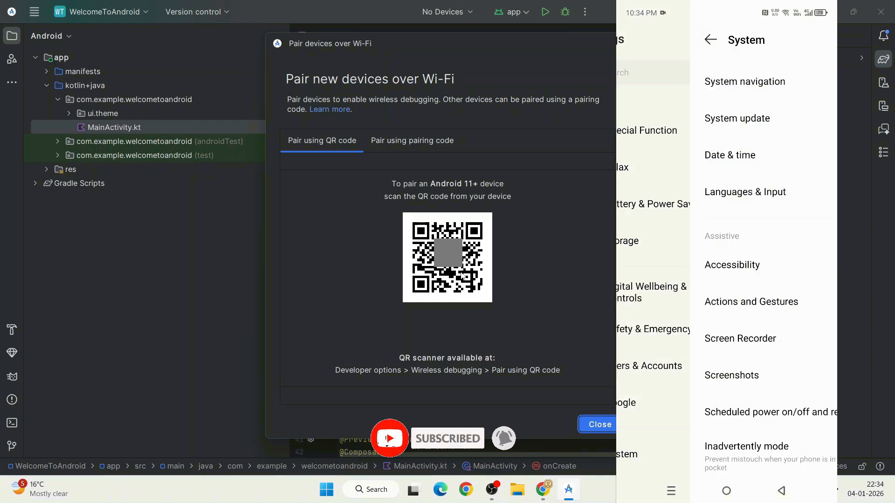
scroll("down", 3)
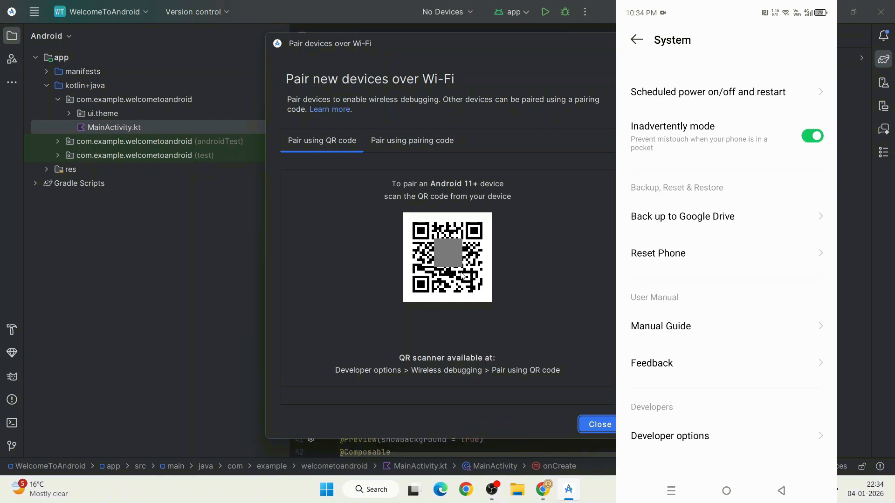
left_click(670, 437)
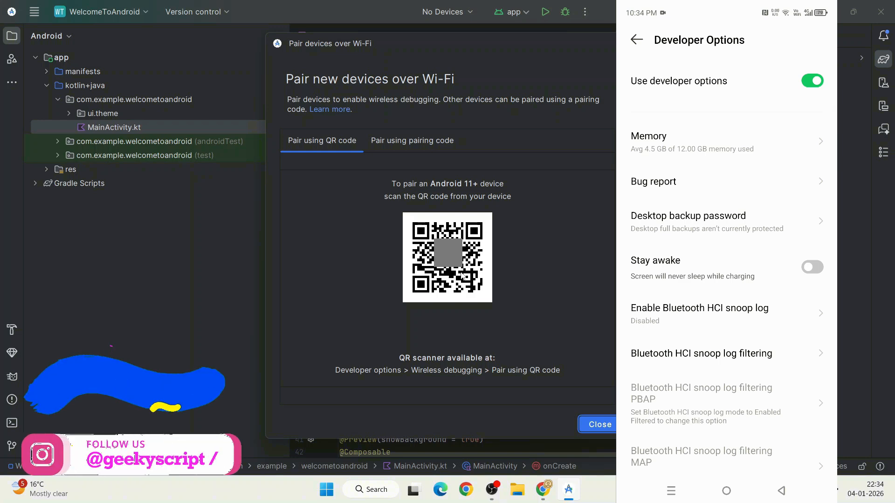
scroll("down", 3)
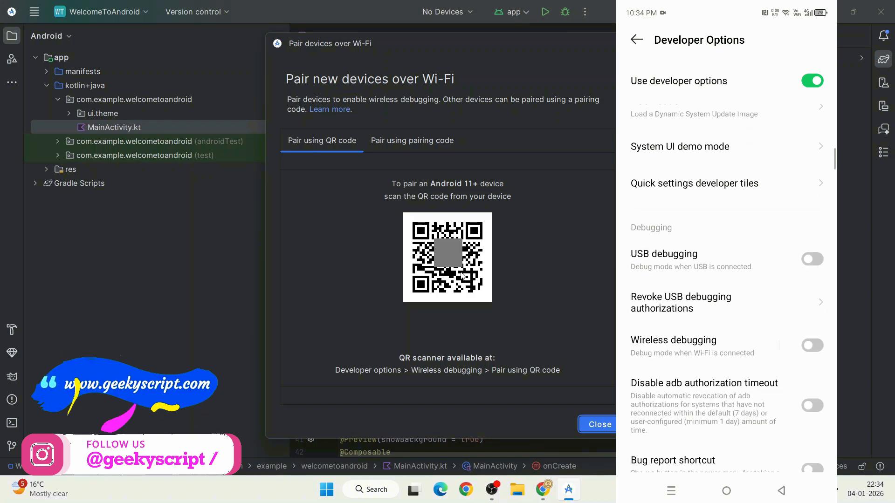
scroll("down", 3)
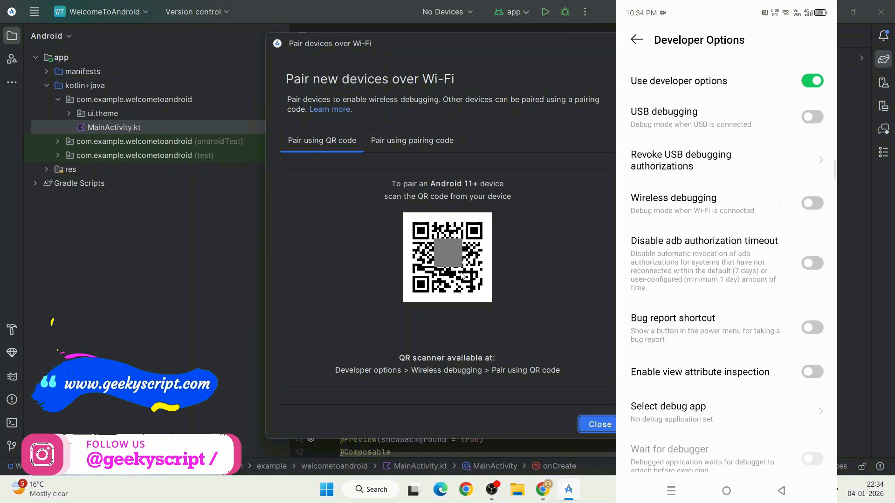
Enable Wireless debugging with Always allow, then pair the phone via QR code
left_click(812, 202)
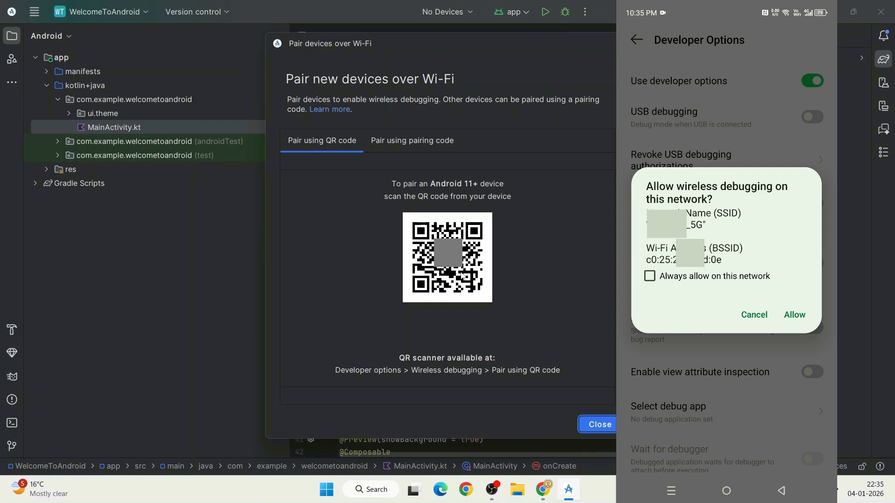
left_click(649, 276)
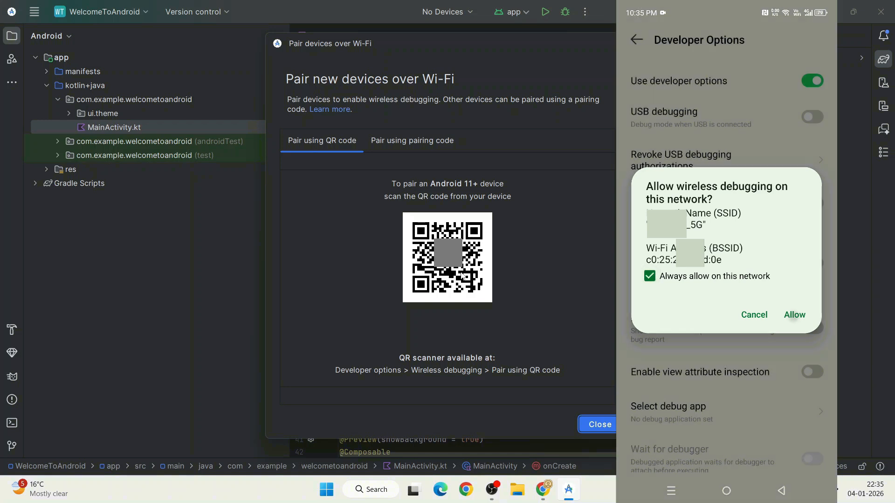
left_click(794, 315)
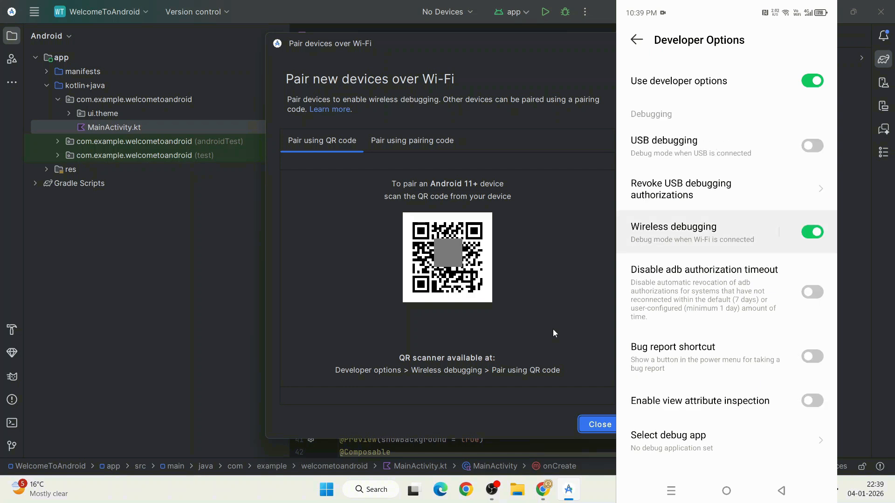
left_click(673, 227)
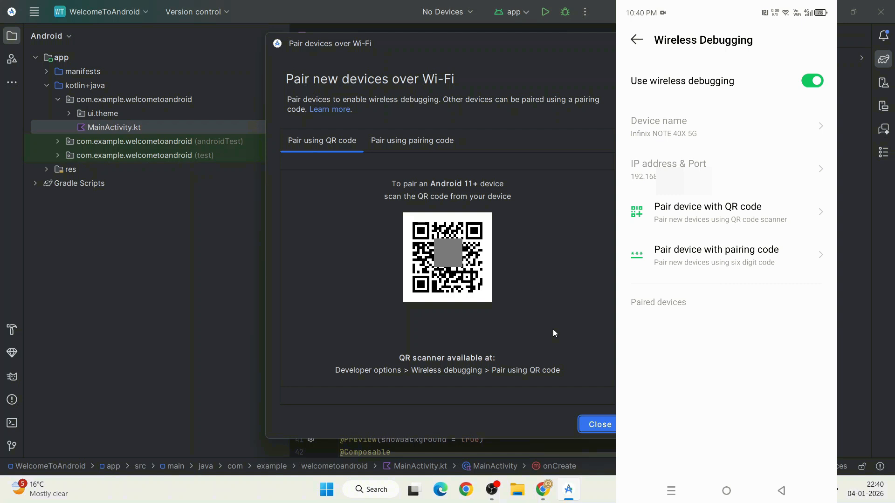
left_click(707, 206)
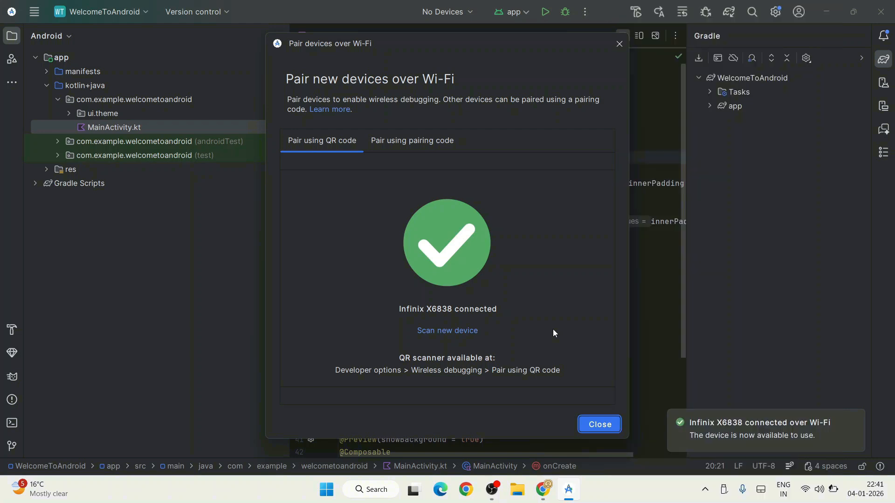
Dismiss the pairing dialog and run WelcomeToAndroid on the Infinix X6838 over Wi-Fi
left_click(599, 425)
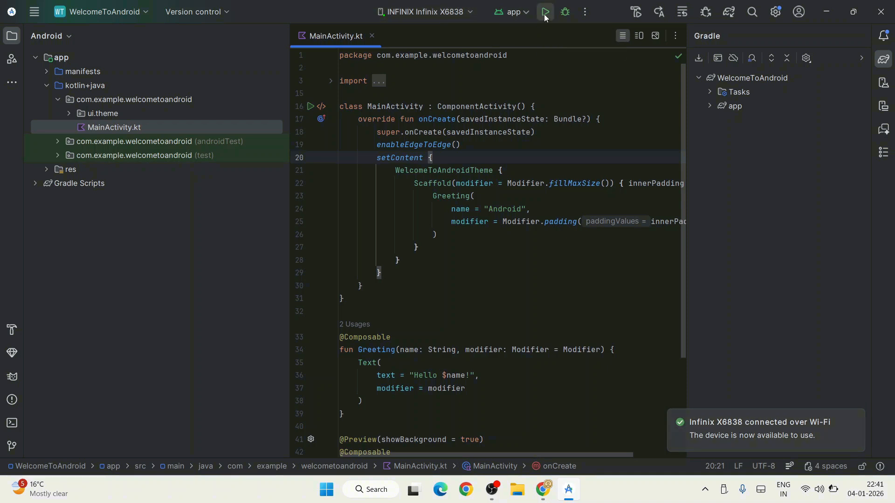
left_click(544, 11)
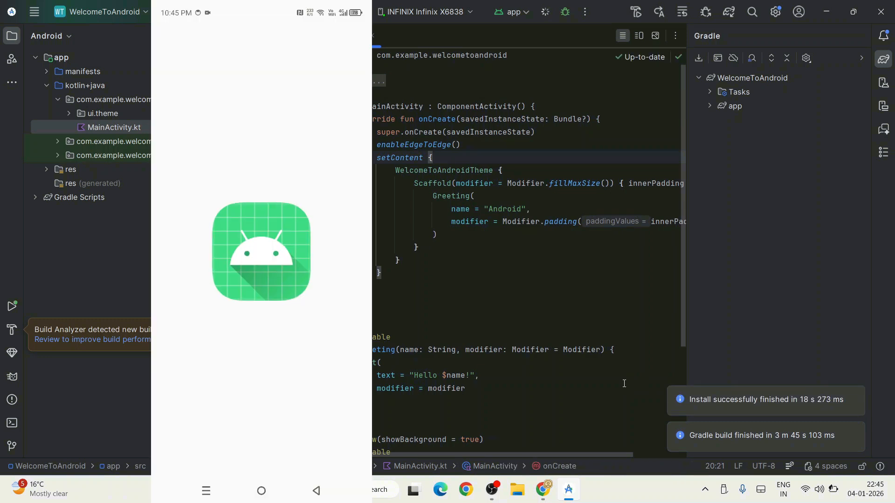
left_click(545, 11)
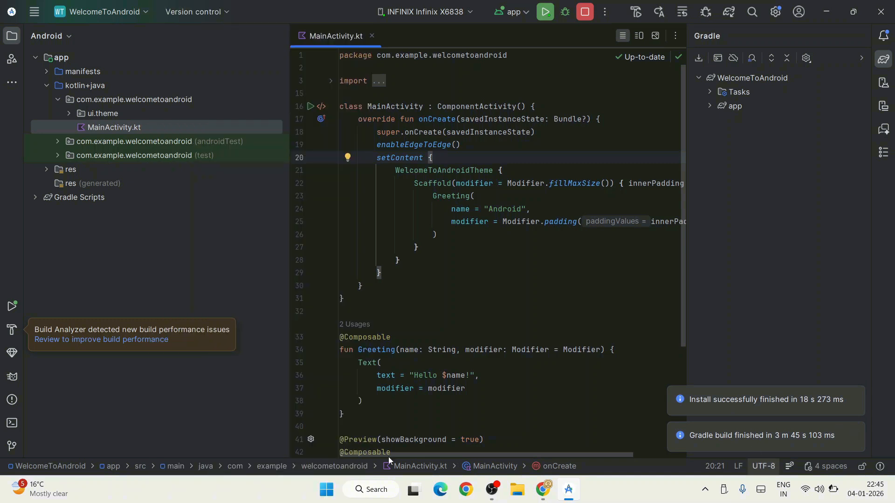
Replace the greeting name "Android" with "Geeky Script Subscribers" and redeploy the app
double_click(456, 375)
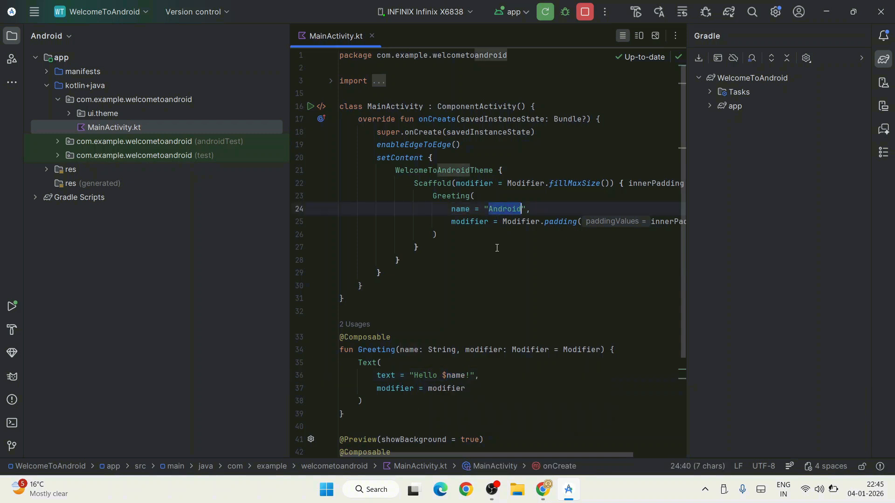
type("Geeky Script Subscribers")
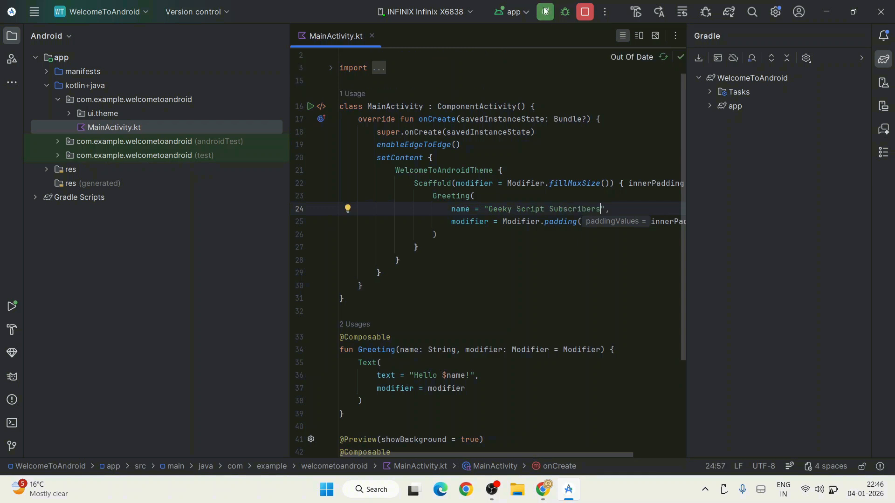
left_click(544, 11)
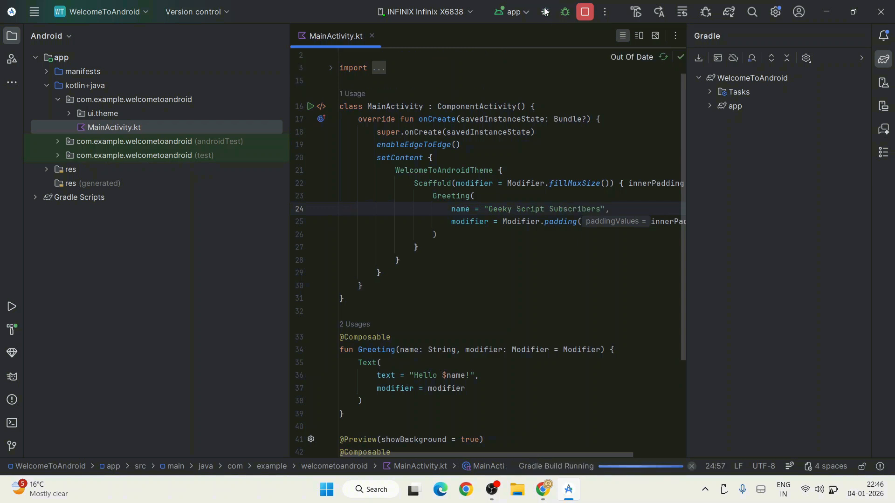
left_click(544, 11)
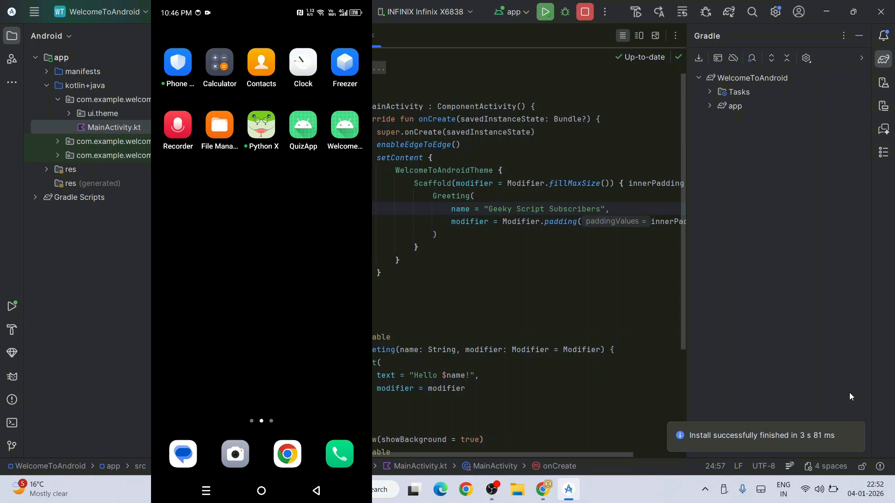
Launch QuizApp on the phone and answer Mars, William Shakespeare and 100°C
double_click(453, 375)
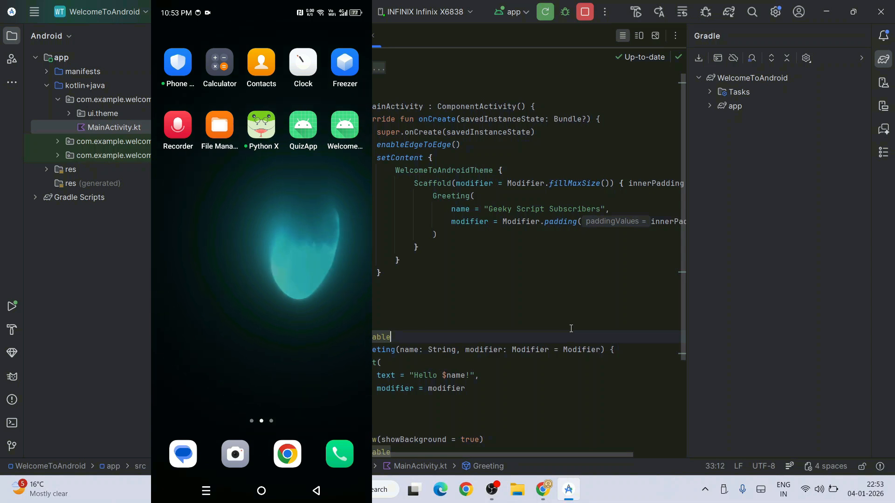
left_click(302, 124)
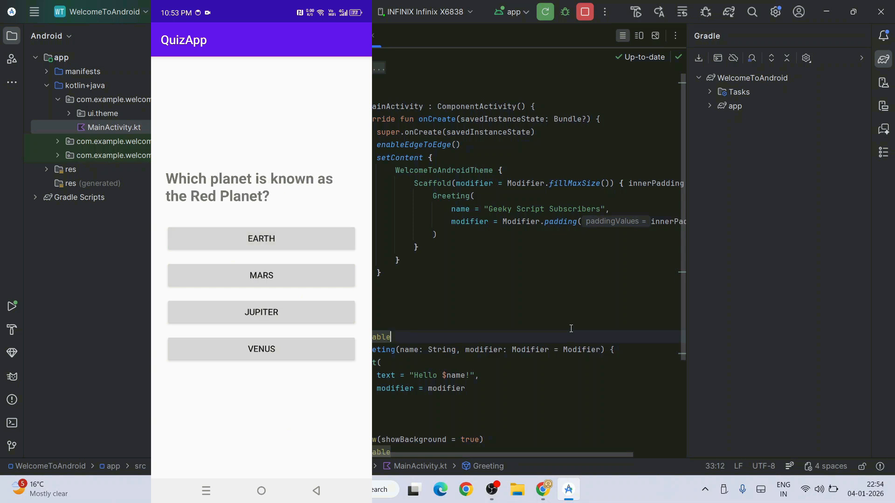
left_click(261, 275)
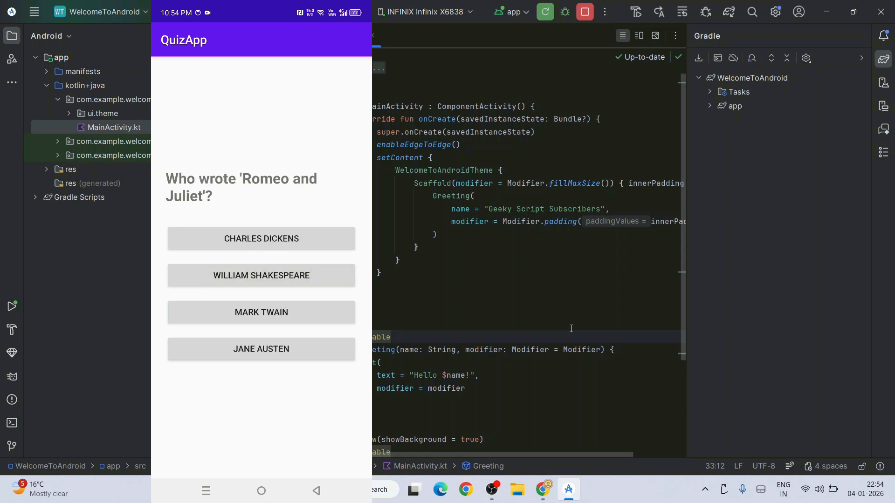
left_click(261, 275)
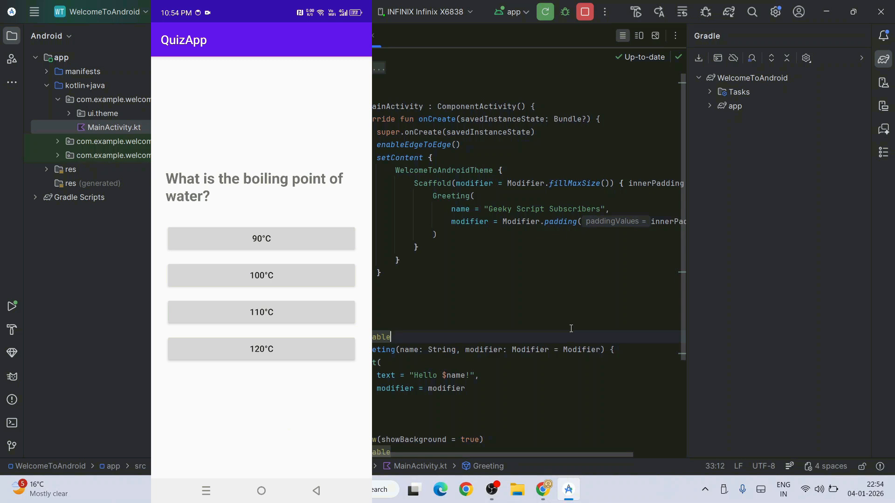
left_click(261, 238)
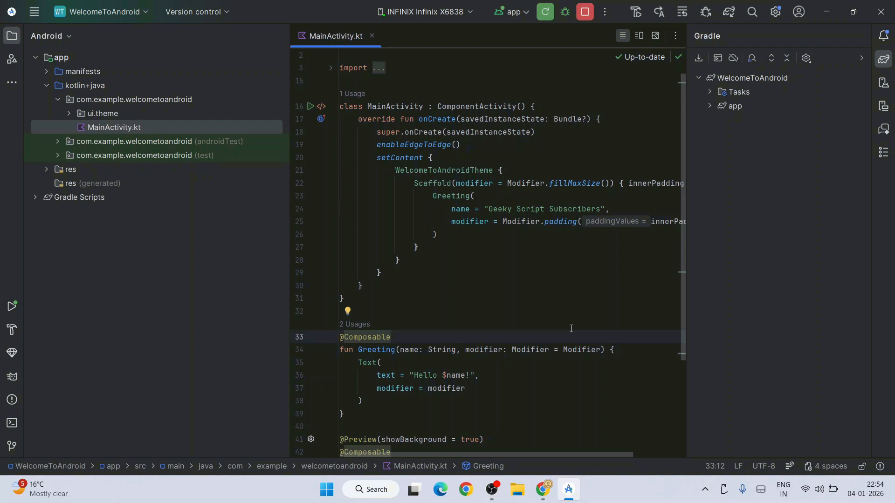
Switch to the browser showing Geeky Script's YouTube Videos page
left_click(542, 489)
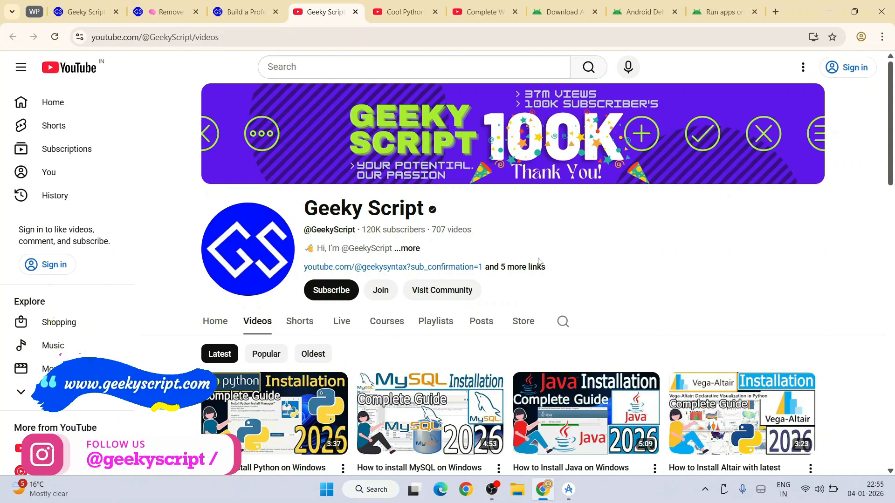
Scroll through the Cool Python Projects playlist, then the Complete WordPress Tutorial playlist
left_click(406, 11)
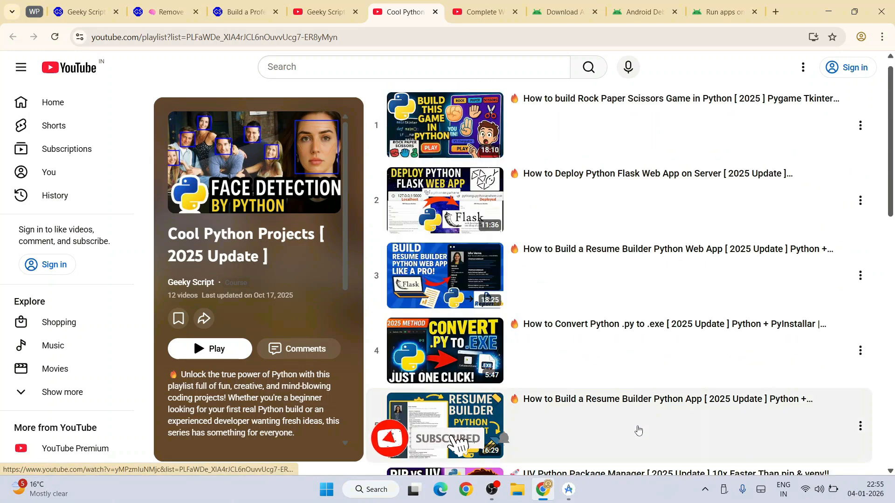
scroll("down", 3)
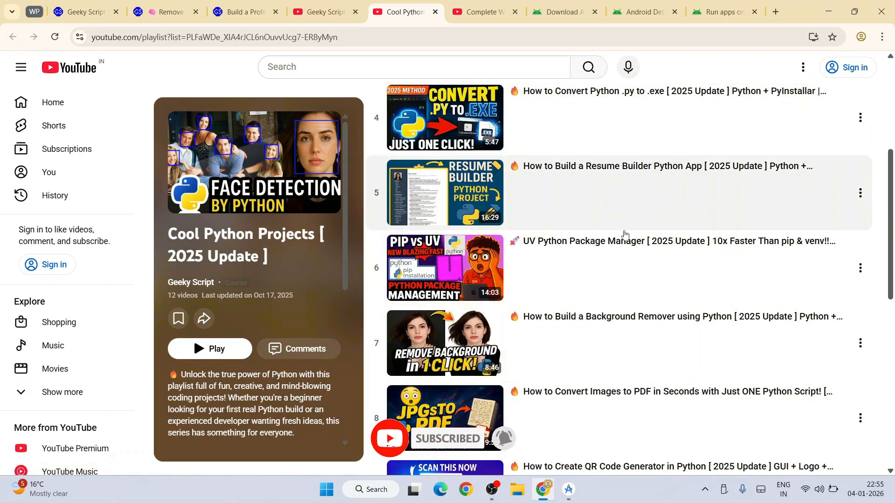
scroll("down", 3)
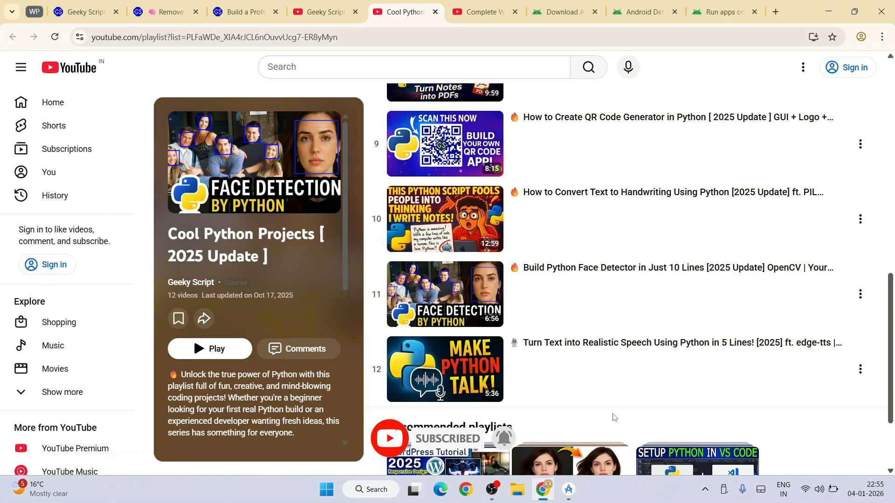
left_click(482, 11)
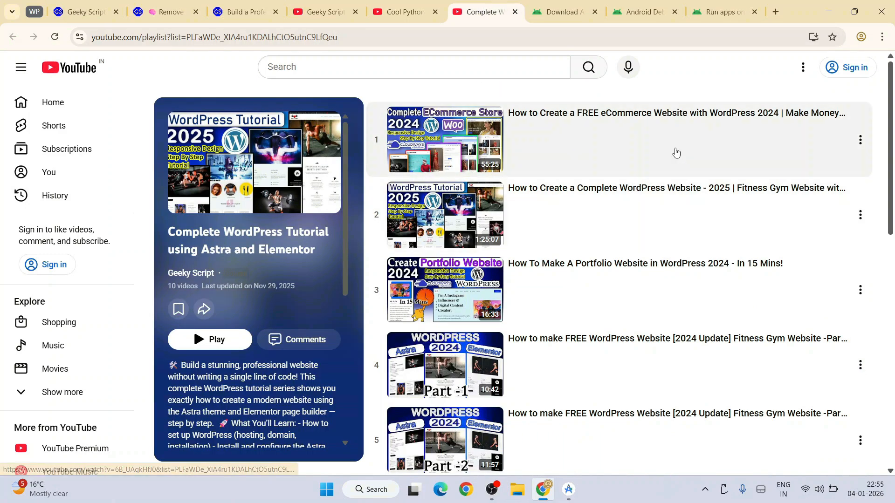
scroll("down", 3)
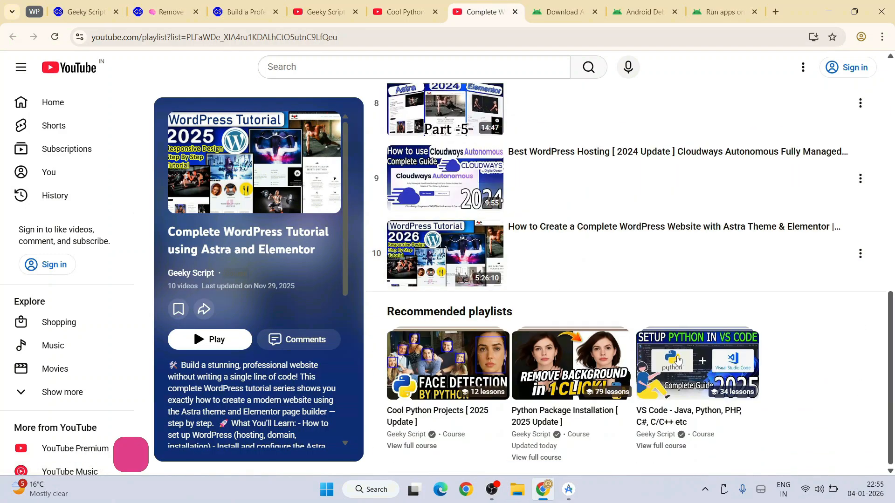